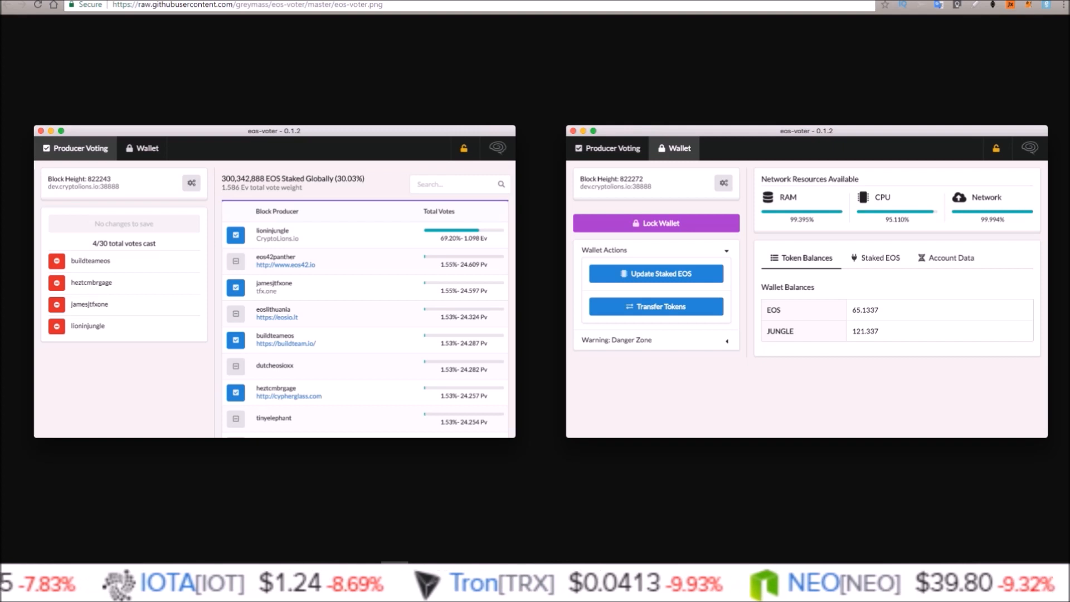
Scroll the eos-voter README down to Releases and download the 0.1.5 Windows installer.
{"action": "scroll", "scroll_direction": "left", "scroll_amount": 3}
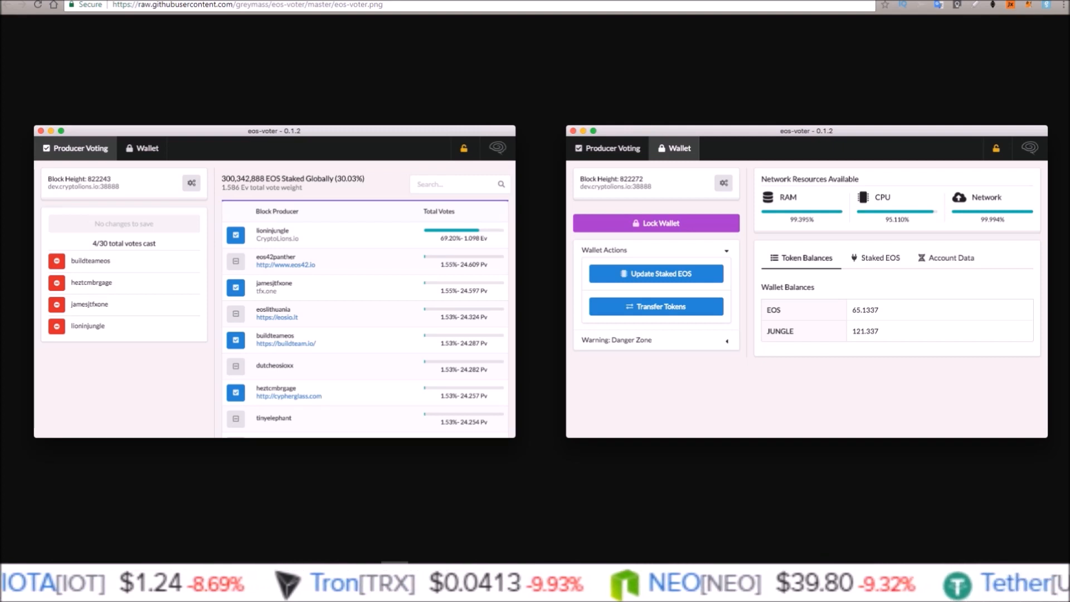
{"action": "scroll", "scroll_direction": "left", "scroll_amount": 3}
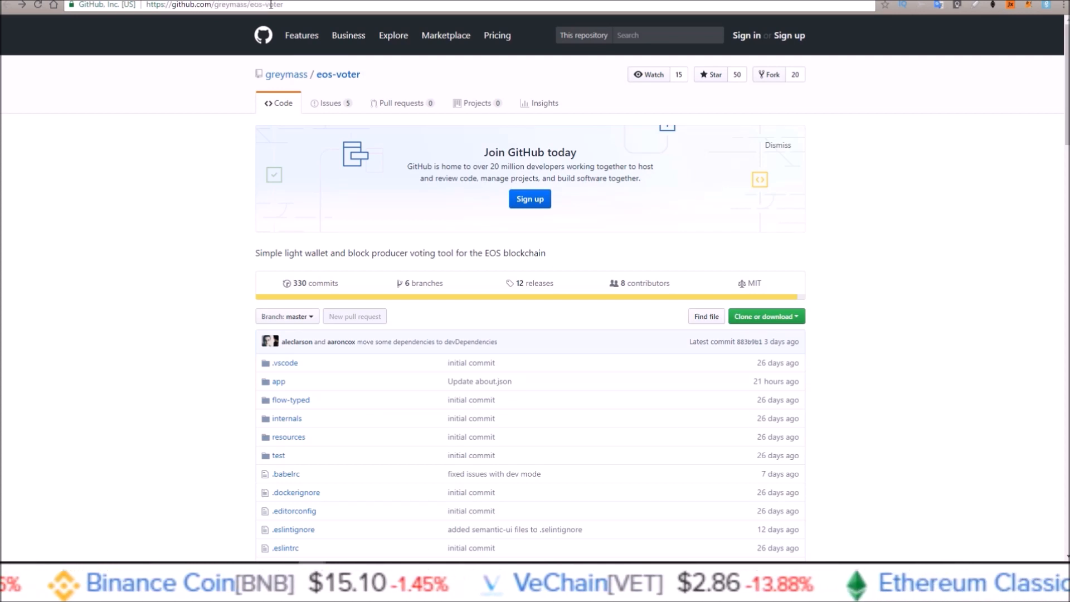
{"action": "scroll", "scroll_direction": "down", "scroll_amount": 3}
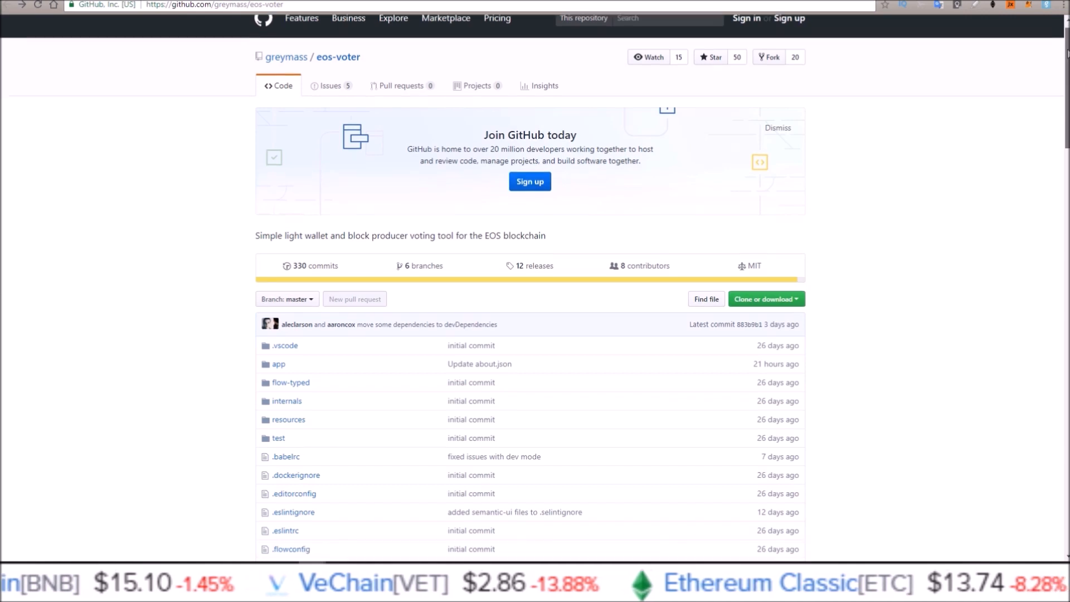
{"action": "scroll", "scroll_direction": "down", "scroll_amount": 3}
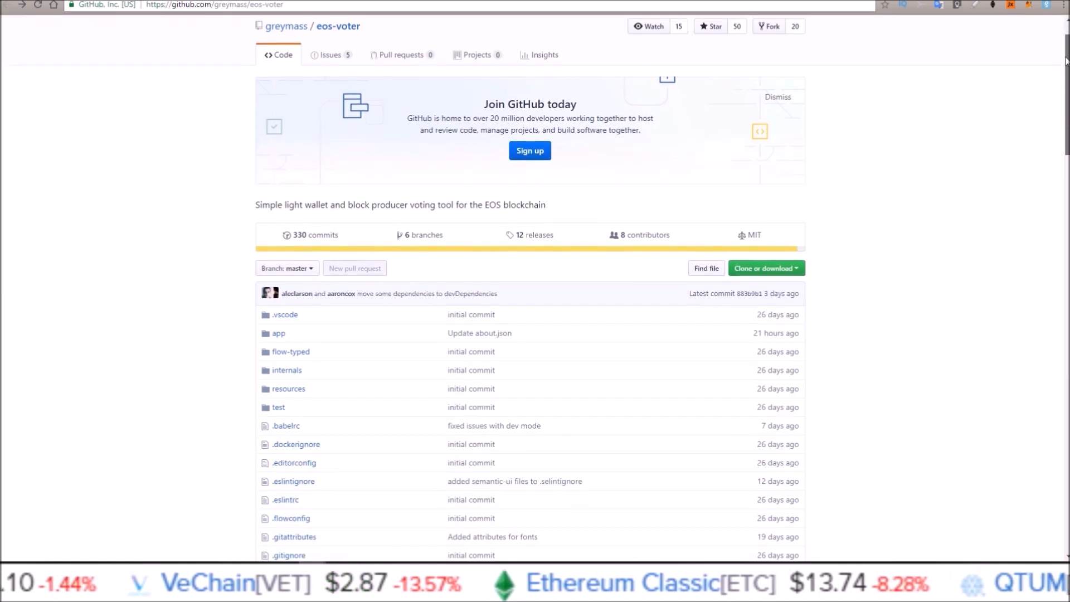
{"action": "scroll", "scroll_direction": "down", "scroll_amount": 3}
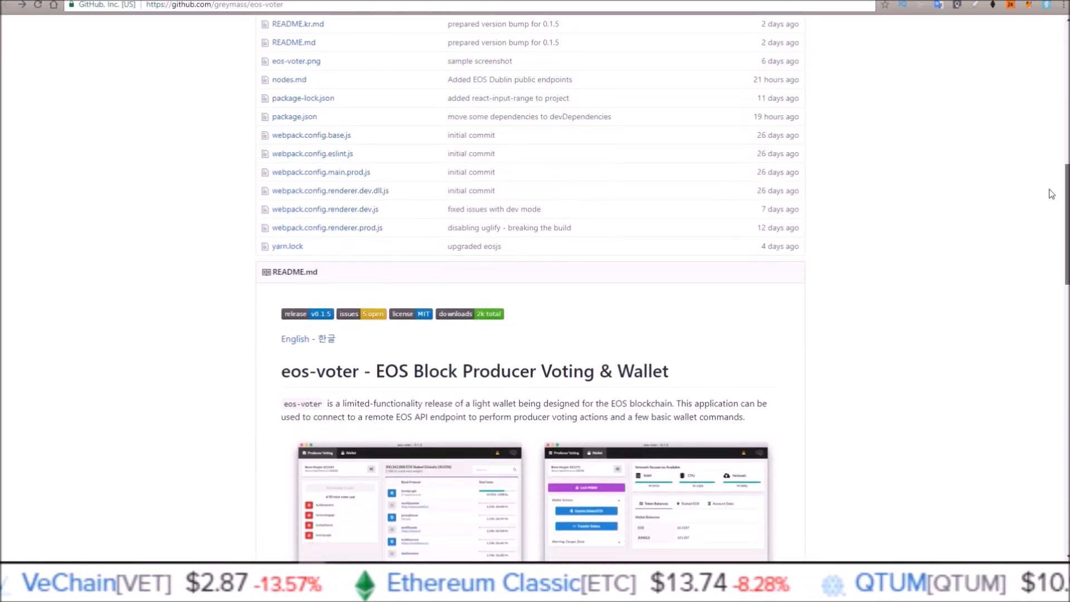
{"action": "scroll", "scroll_direction": "down", "scroll_amount": 3}
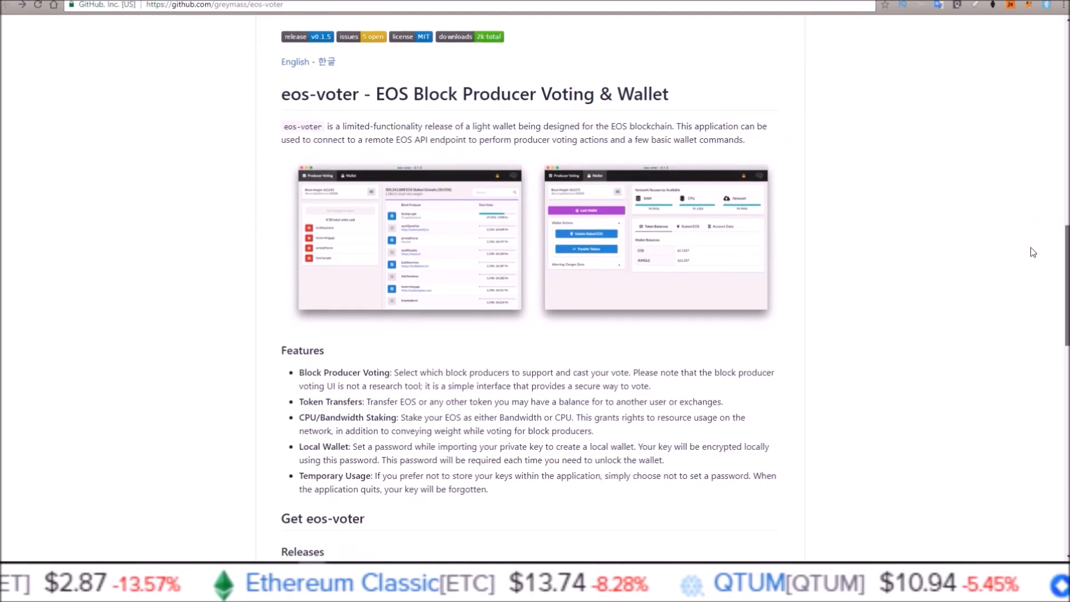
{"action": "scroll", "scroll_direction": "down", "scroll_amount": 3}
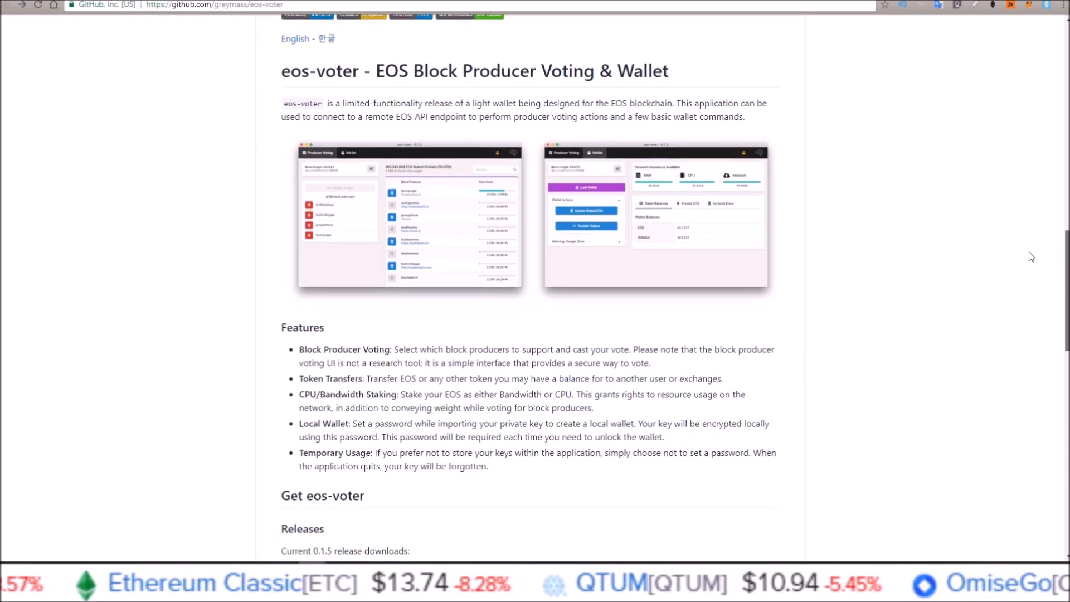
{"action": "scroll", "scroll_direction": "down", "scroll_amount": 3}
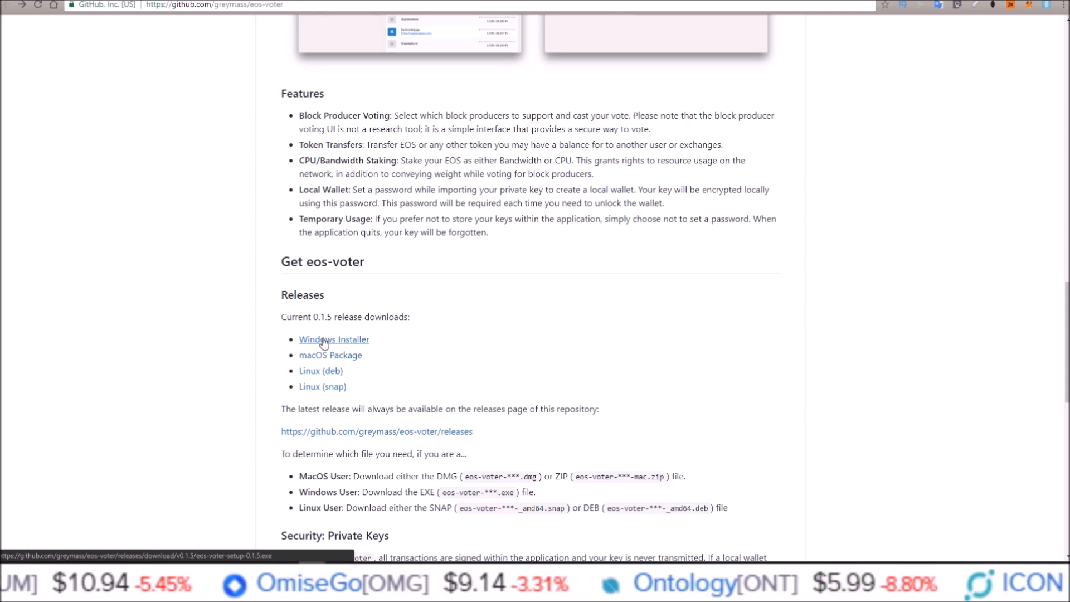
{"action": "left_click", "coordinate": [334, 339]}
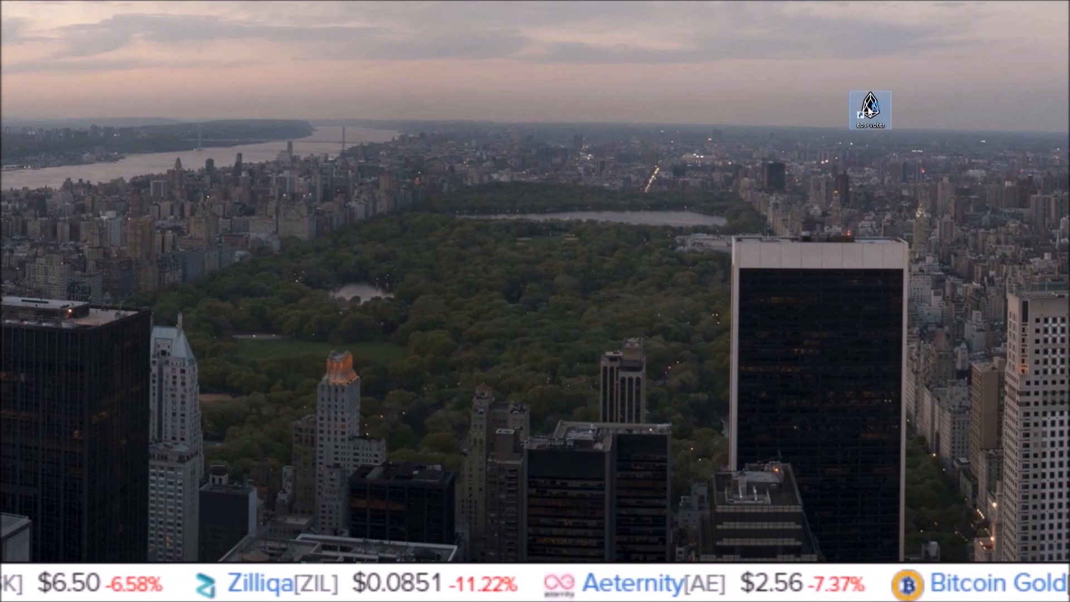
{"action": "mouse_move", "coordinate": [868, 109]}
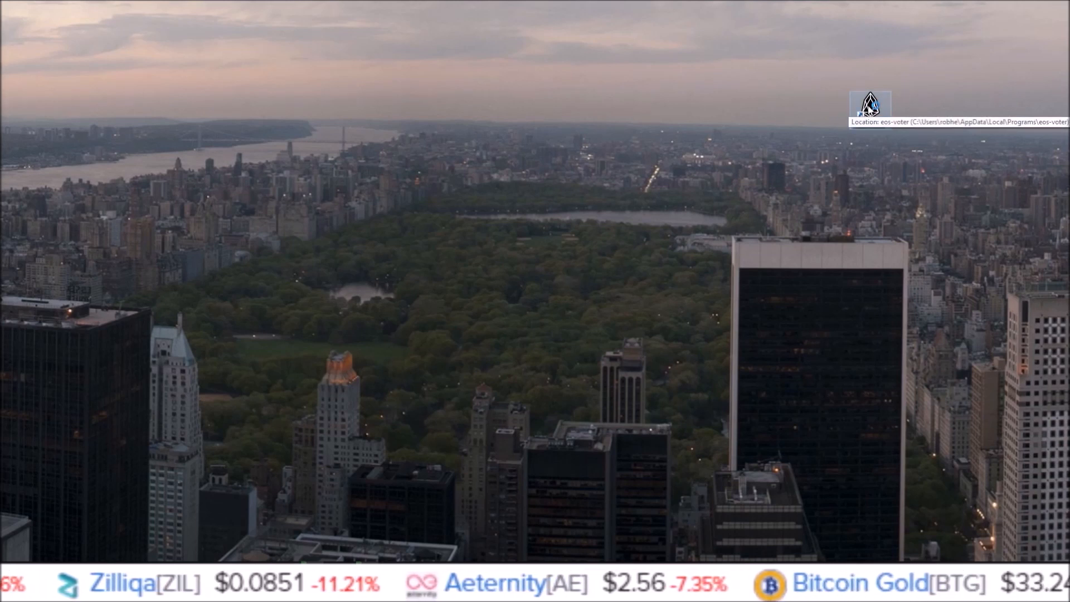
Launch the eos-voter wallet from its desktop shortcut.
{"action": "double_click", "coordinate": [869, 108]}
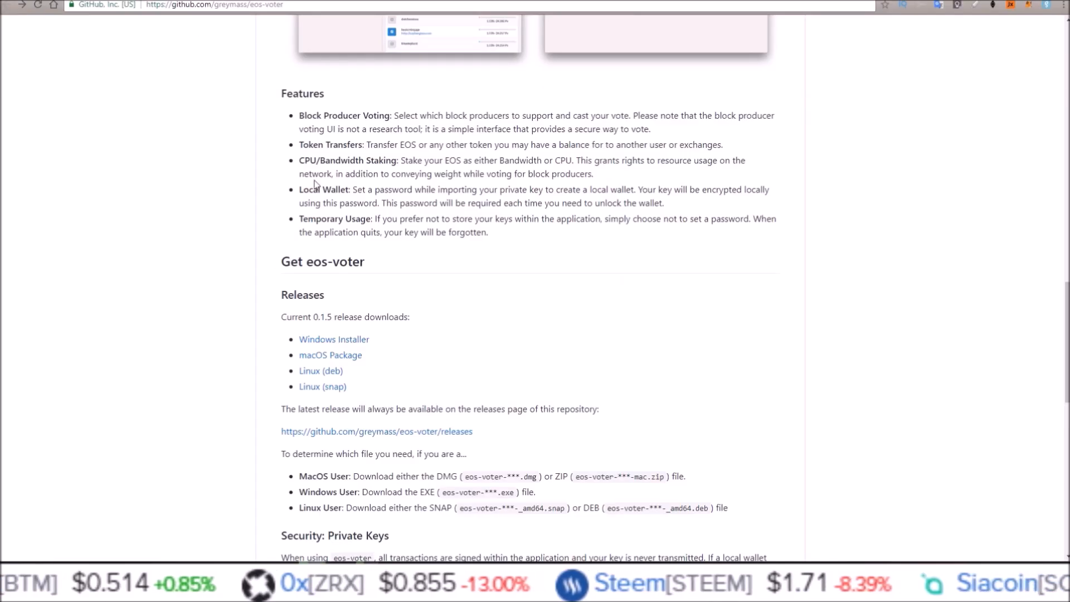
Open the nodes.md list of recommended EOS API nodes.
{"action": "scroll", "scroll_direction": "down", "scroll_amount": 3}
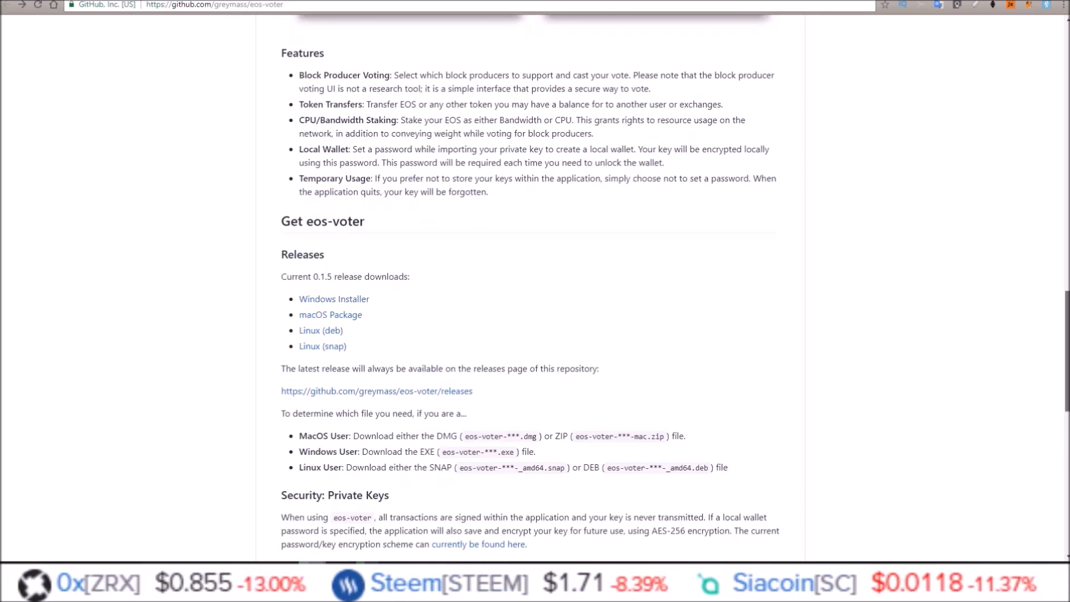
{"action": "scroll", "scroll_direction": "down", "scroll_amount": 3}
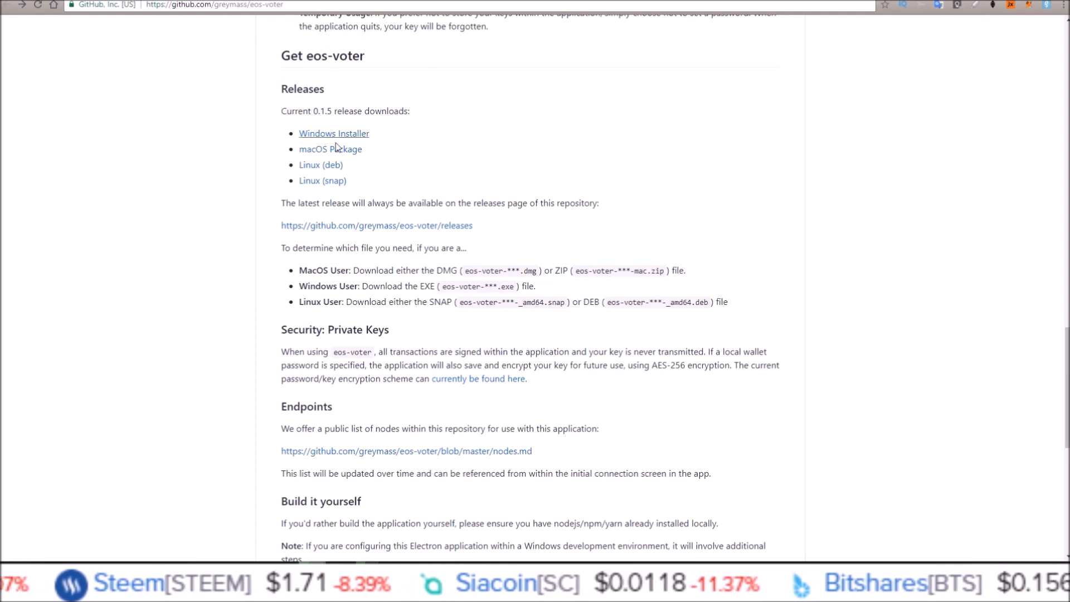
{"action": "mouse_move", "coordinate": [364, 177]}
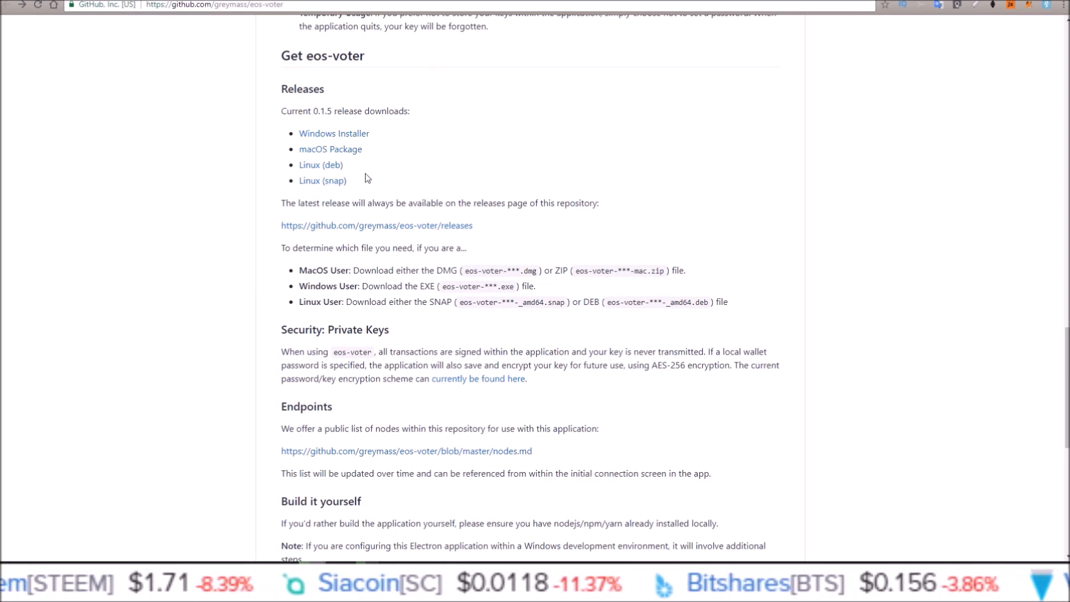
{"action": "mouse_move", "coordinate": [334, 134]}
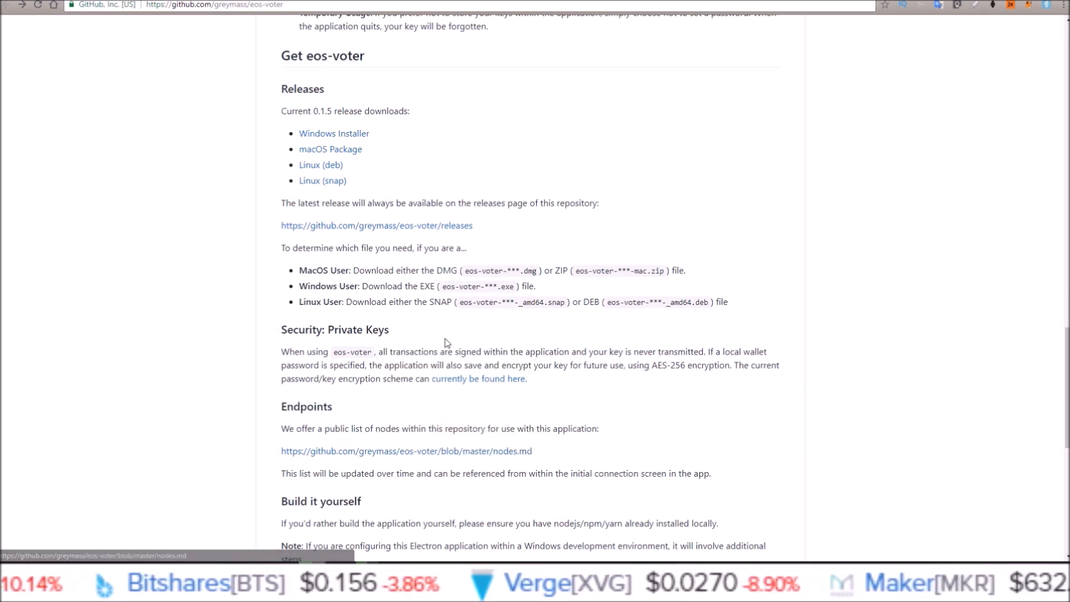
{"action": "left_click", "coordinate": [405, 450]}
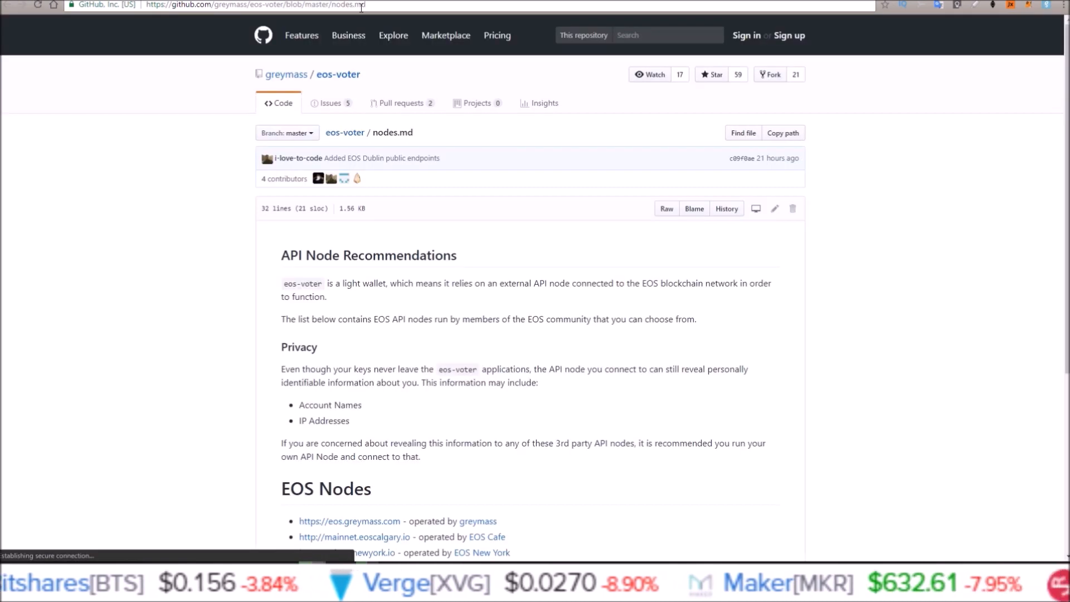
{"action": "scroll", "scroll_direction": "down", "scroll_amount": 3}
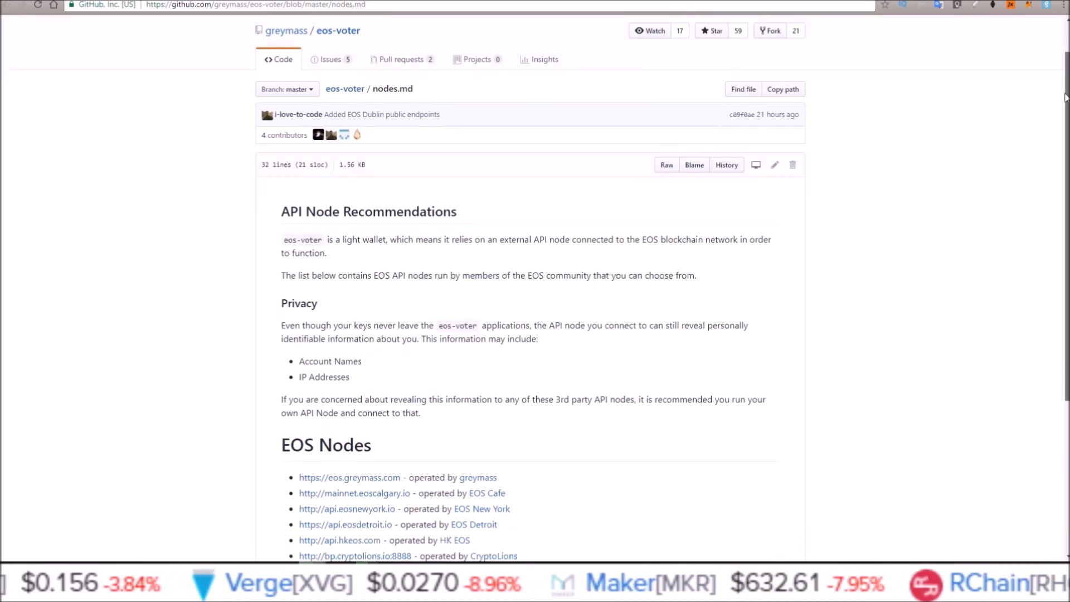
{"action": "scroll", "scroll_direction": "down", "scroll_amount": 3}
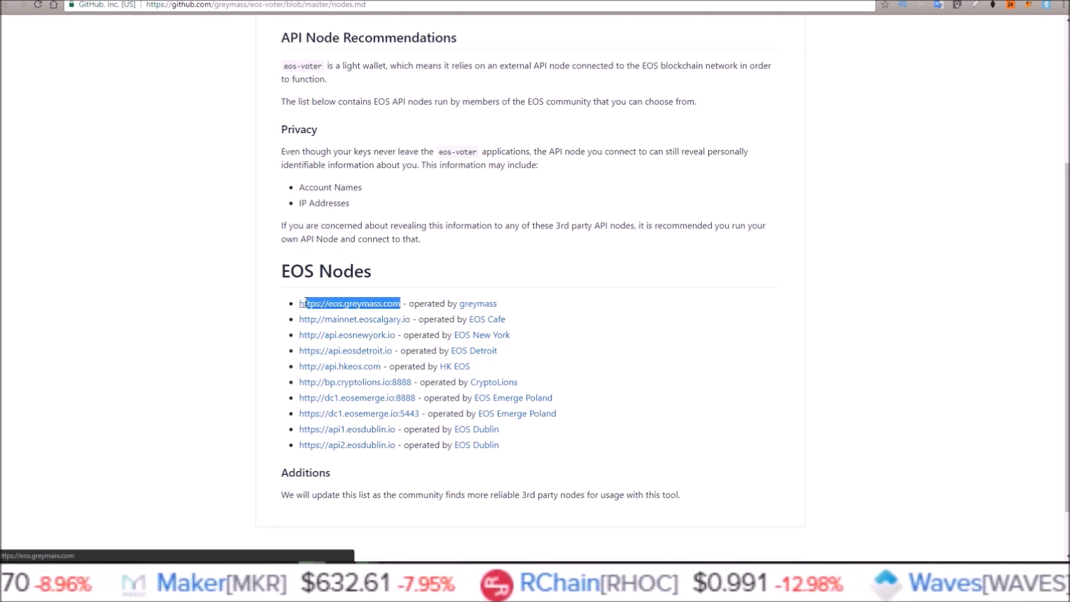
{"action": "right_click", "coordinate": [350, 303]}
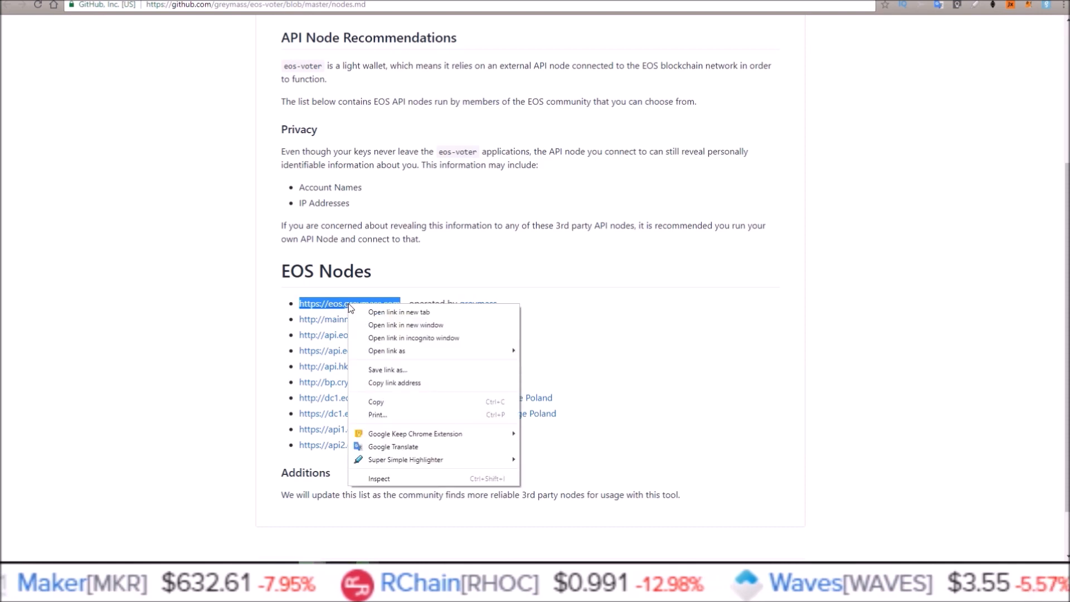
{"action": "left_click", "coordinate": [547, 36]}
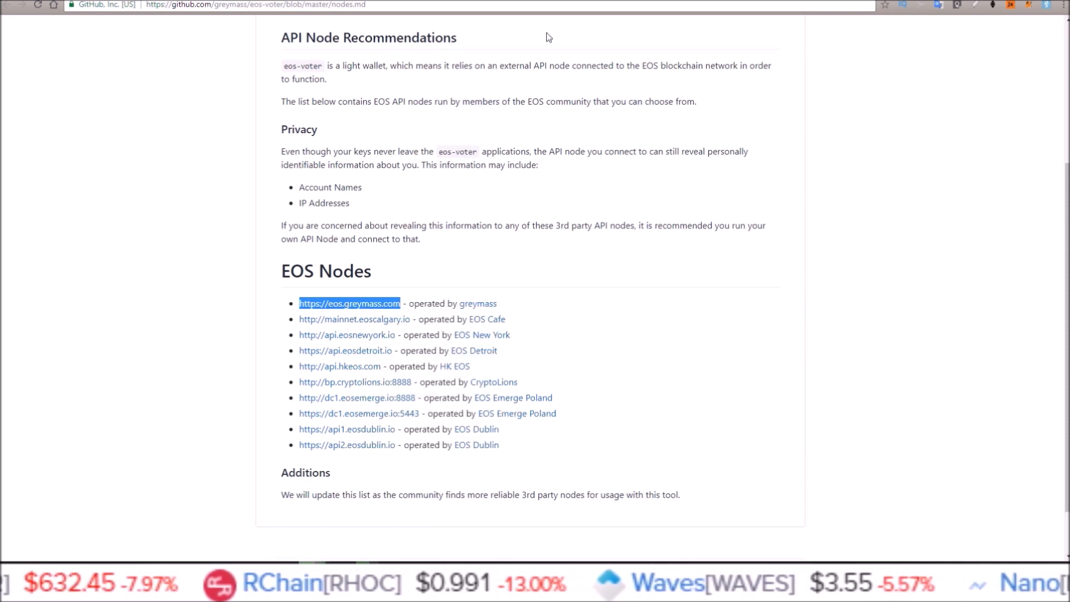
{"action": "mouse_move", "coordinate": [354, 382]}
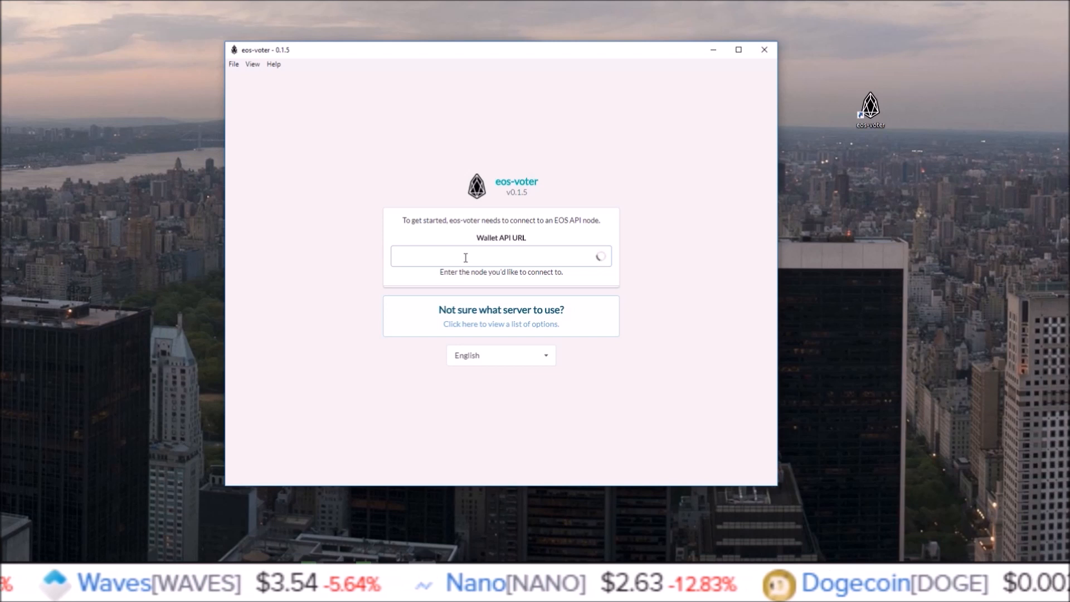
{"action": "type", "text": "https://eos.greymass.com"}
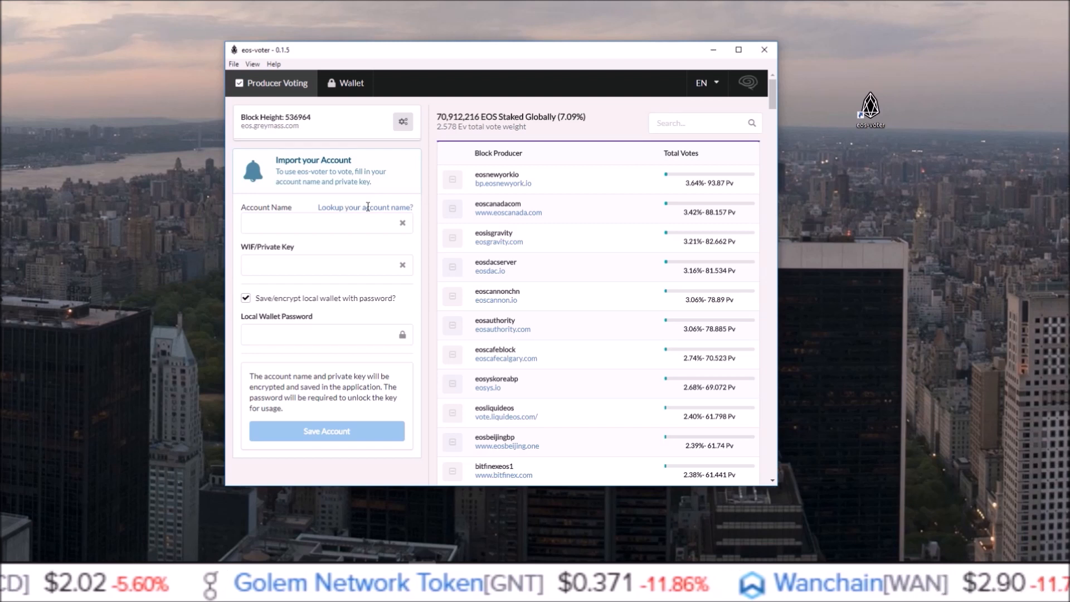
{"action": "left_click", "coordinate": [365, 208]}
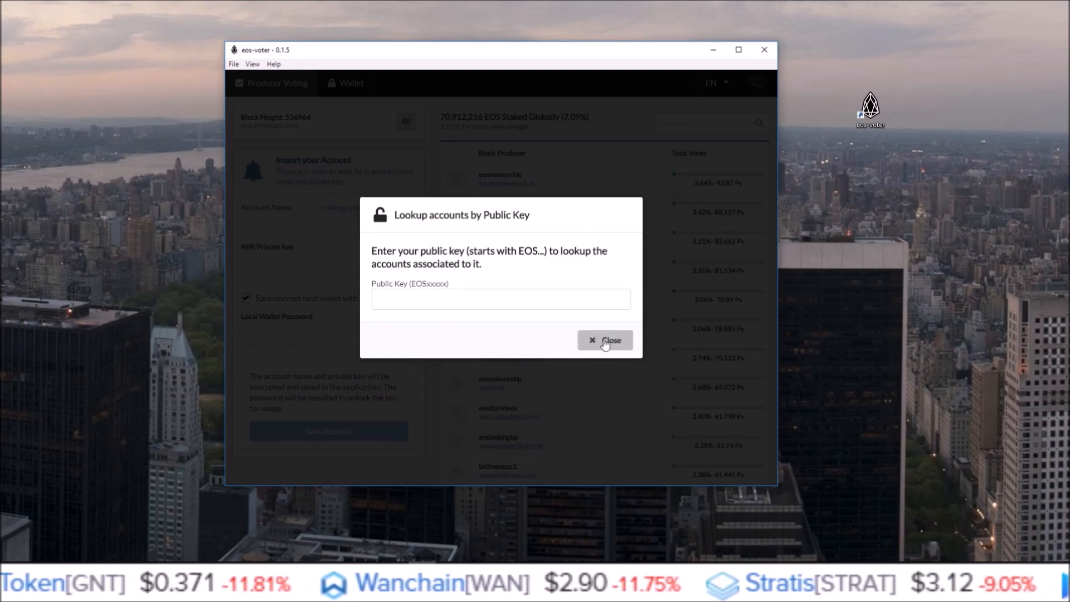
{"action": "left_click", "coordinate": [604, 340]}
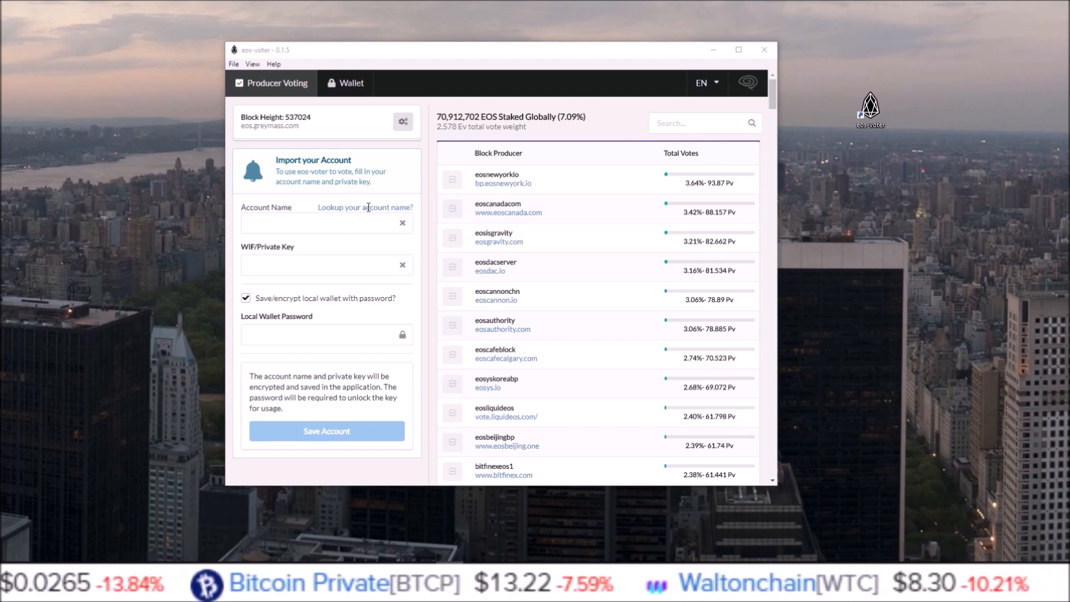
{"action": "left_click", "coordinate": [364, 207]}
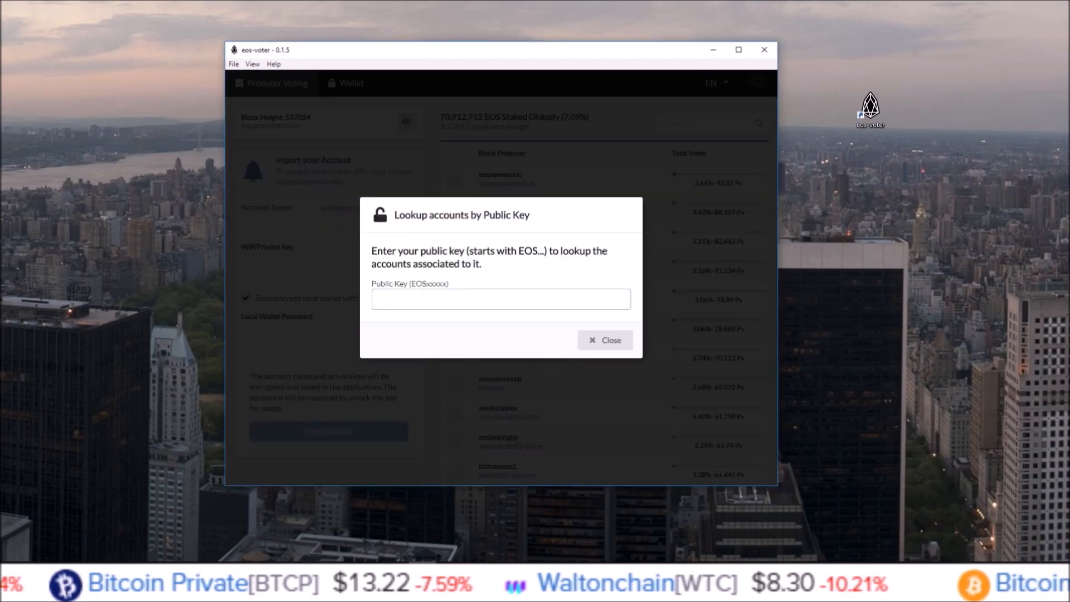
{"action": "left_click", "coordinate": [499, 299]}
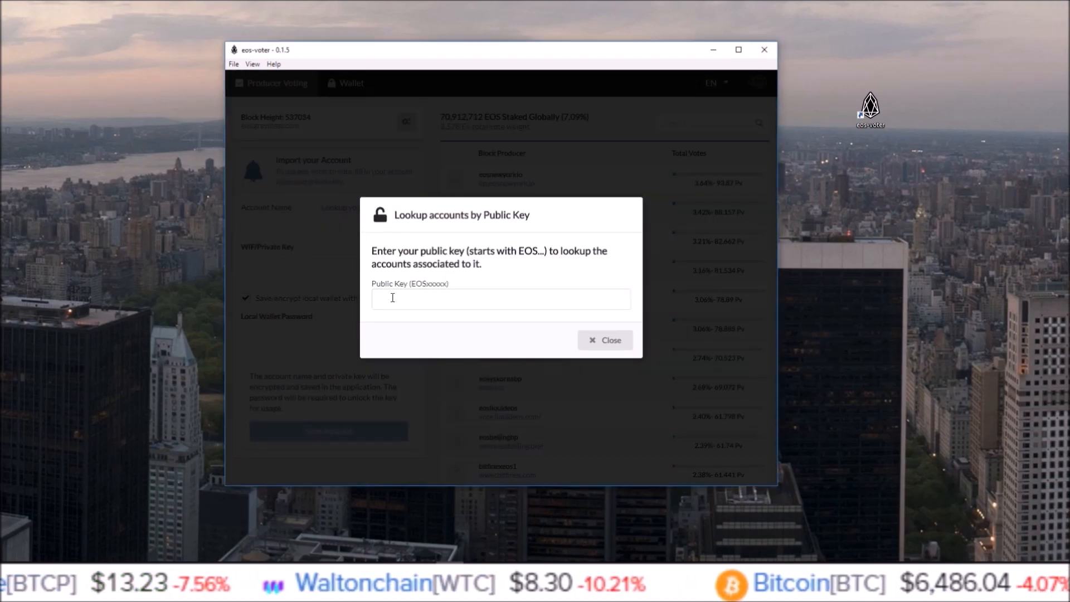
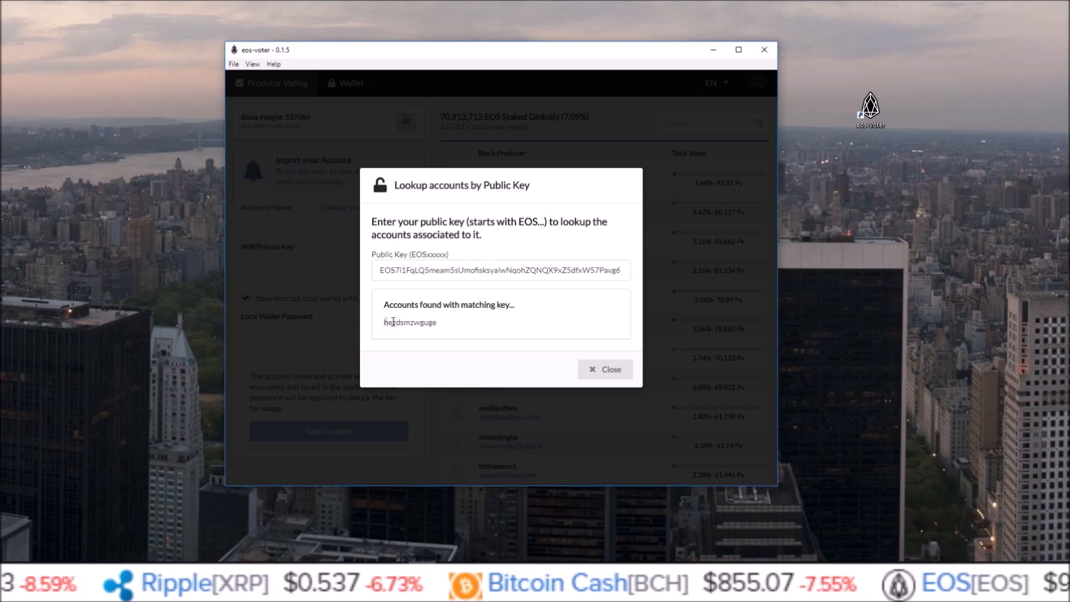
{"action": "double_click", "coordinate": [410, 321]}
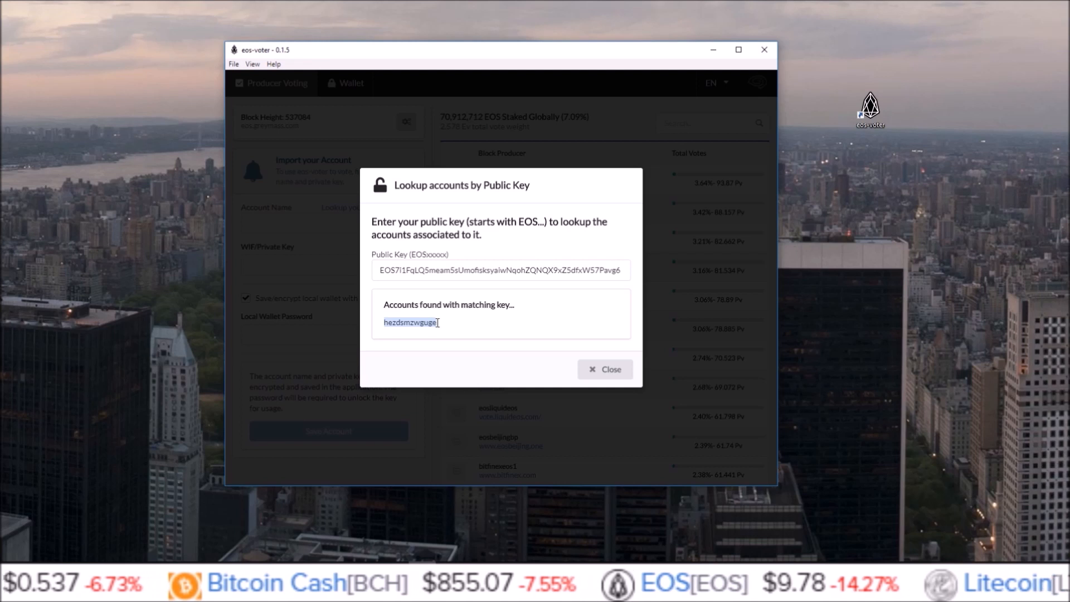
{"action": "left_click", "coordinate": [604, 369]}
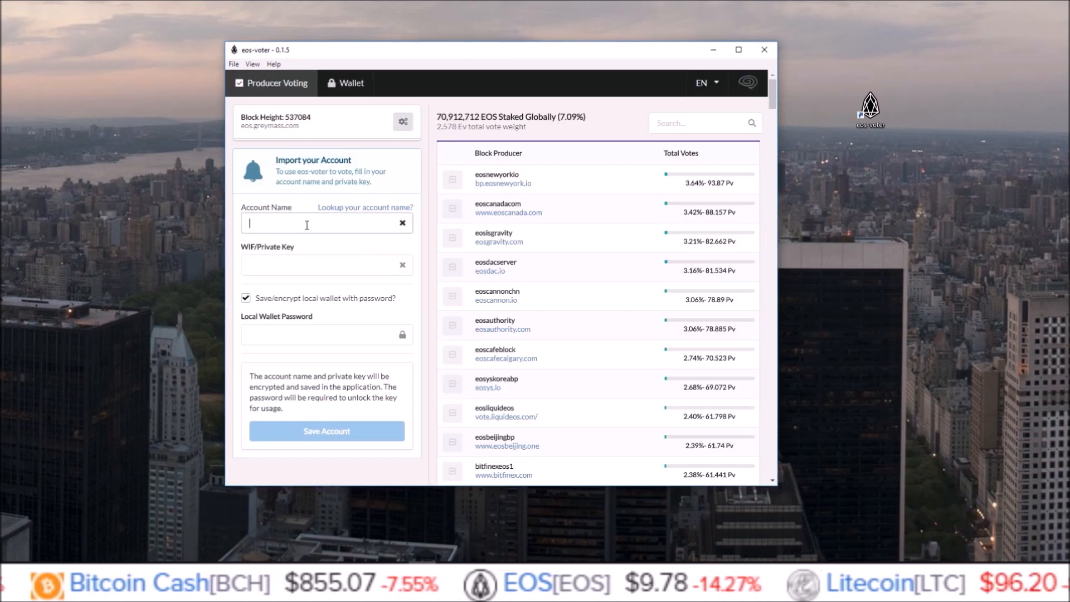
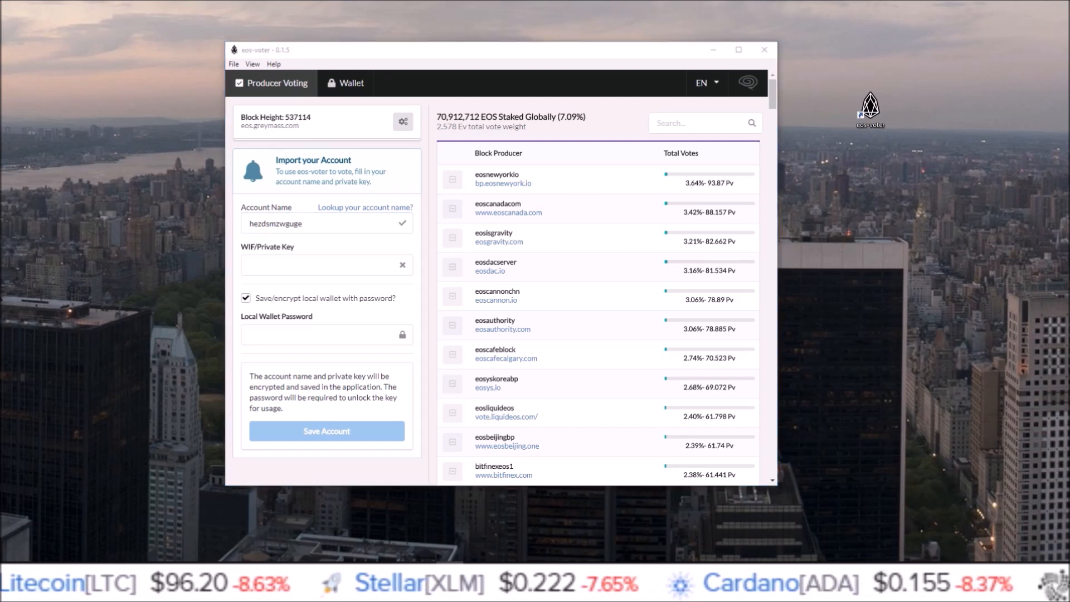
{"action": "left_click", "coordinate": [321, 264]}
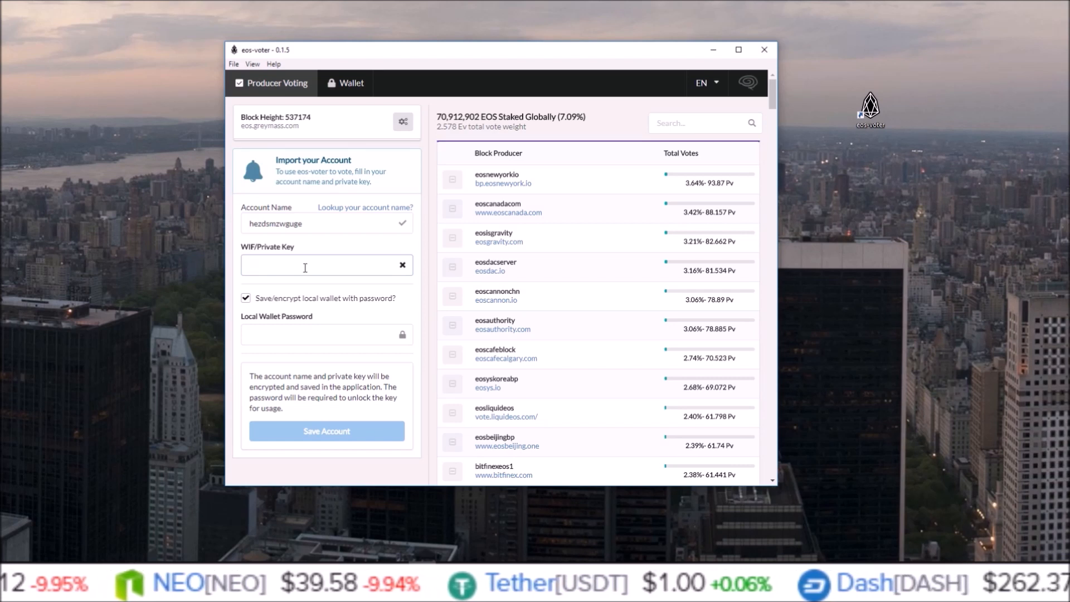
{"action": "mouse_move", "coordinate": [342, 295]}
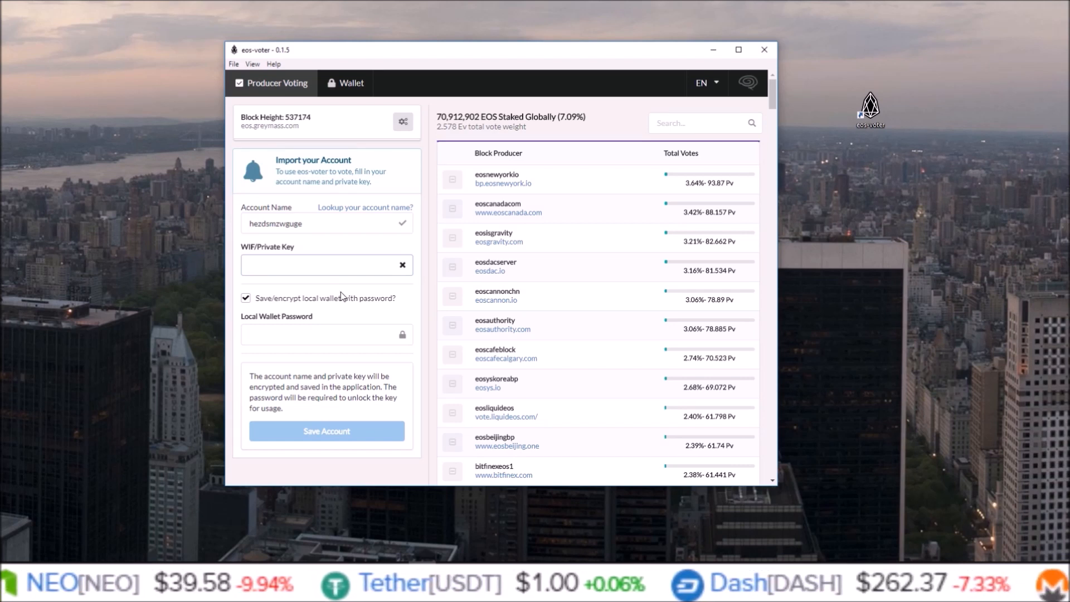
{"action": "mouse_move", "coordinate": [334, 294]}
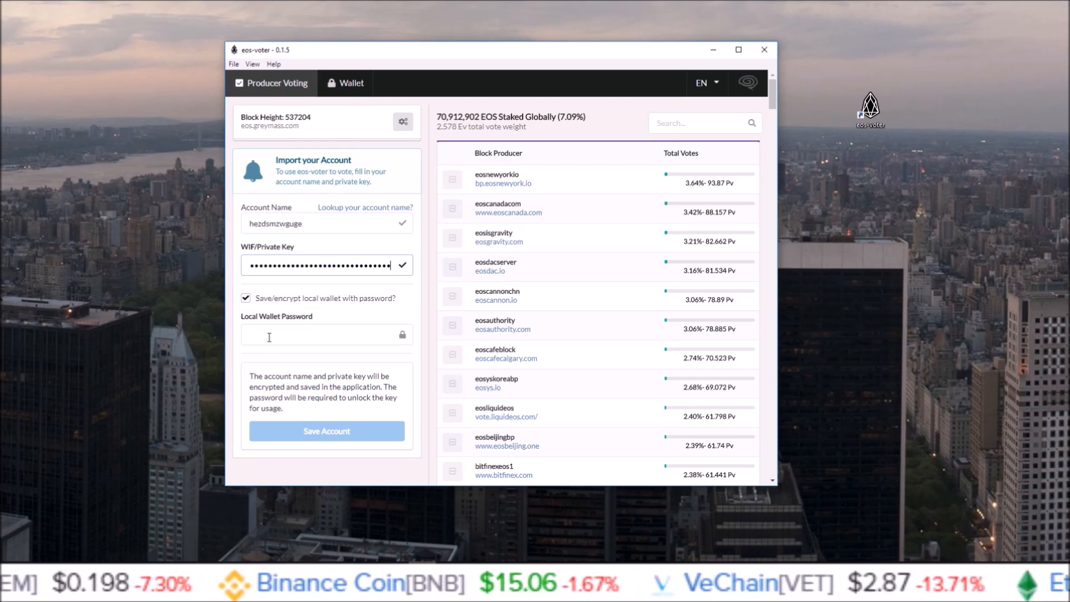
{"action": "left_click", "coordinate": [326, 334]}
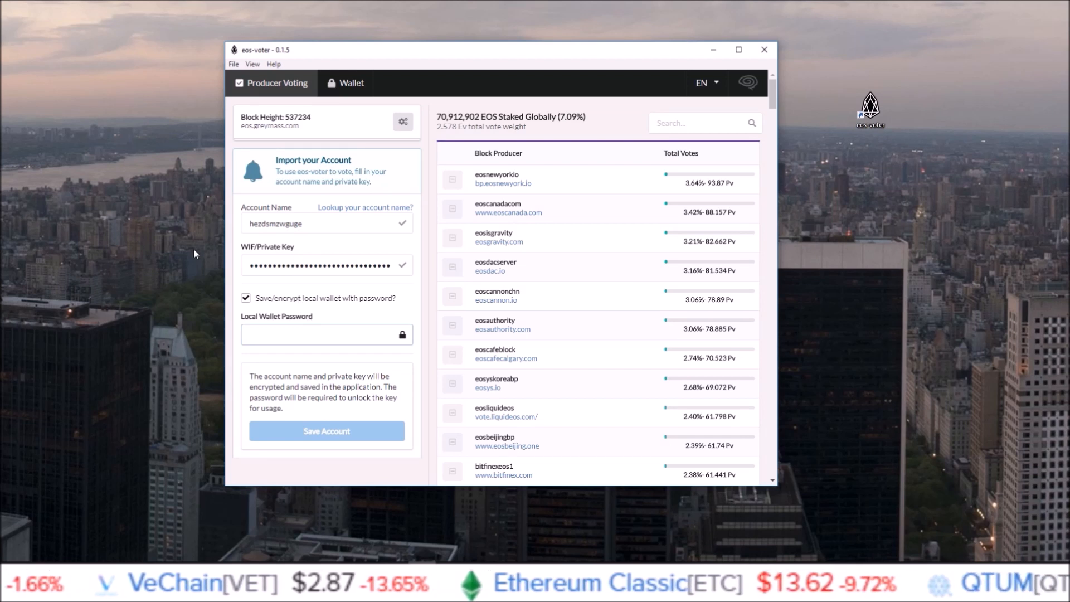
{"action": "mouse_move", "coordinate": [492, 75]}
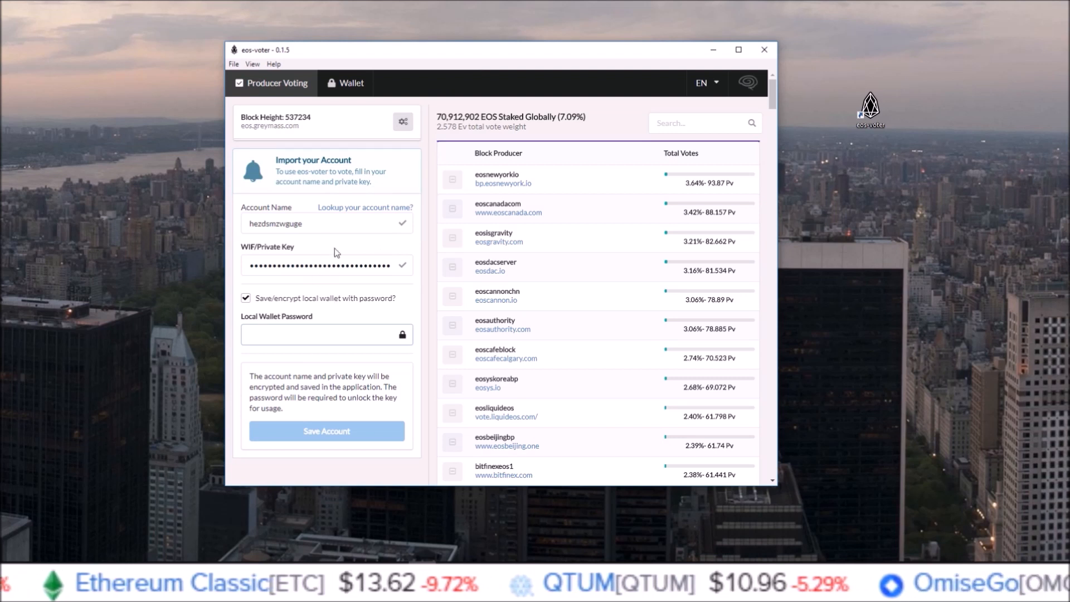
{"action": "left_click", "coordinate": [246, 298]}
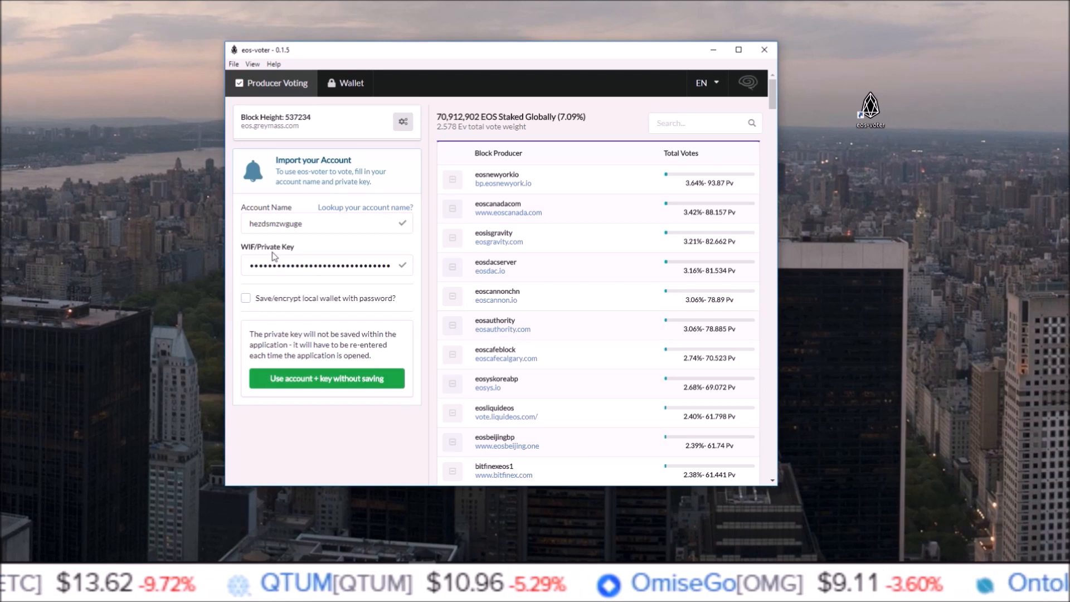
{"action": "mouse_move", "coordinate": [306, 197]}
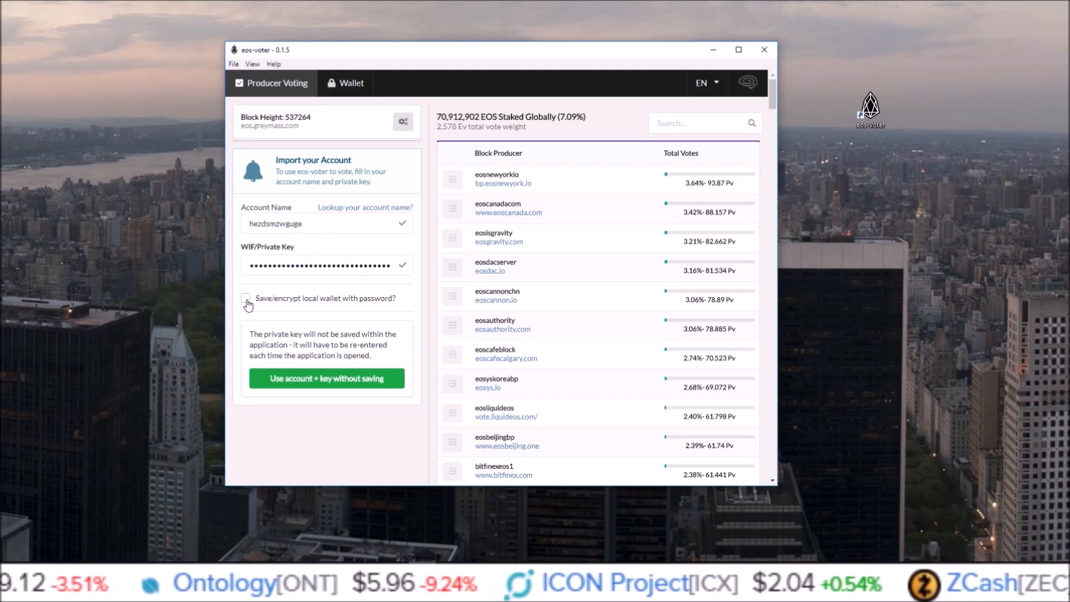
{"action": "left_click", "coordinate": [246, 298]}
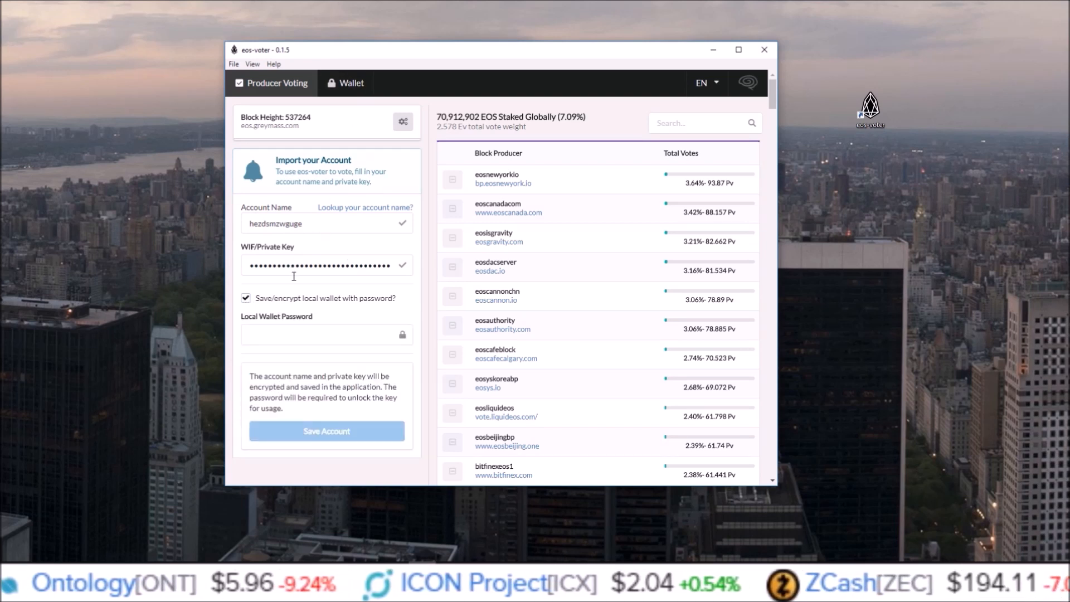
{"action": "left_click", "coordinate": [326, 334]}
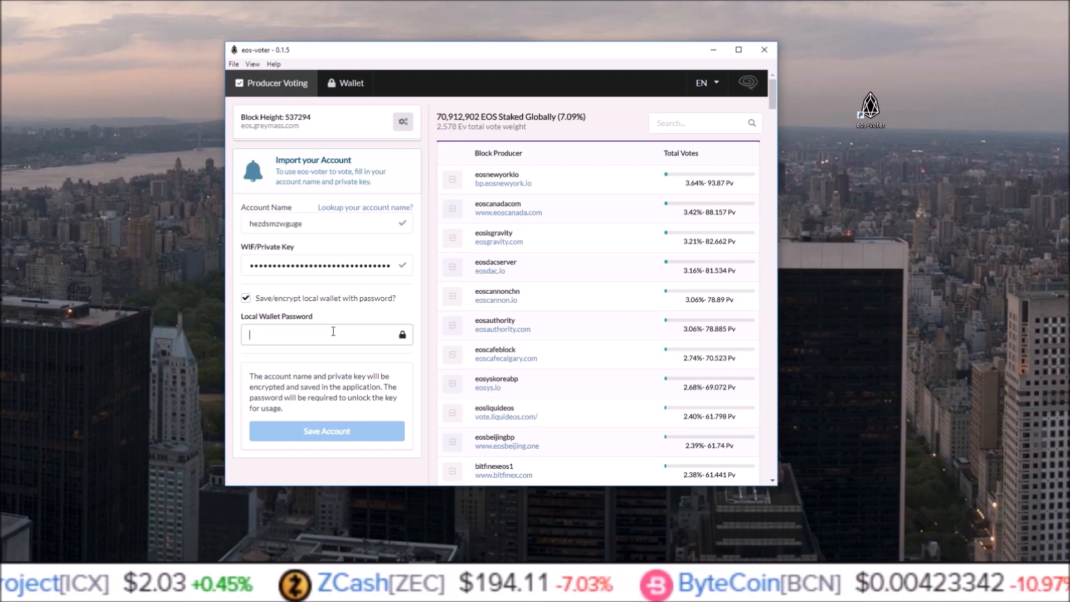
{"action": "type", "text": "password"}
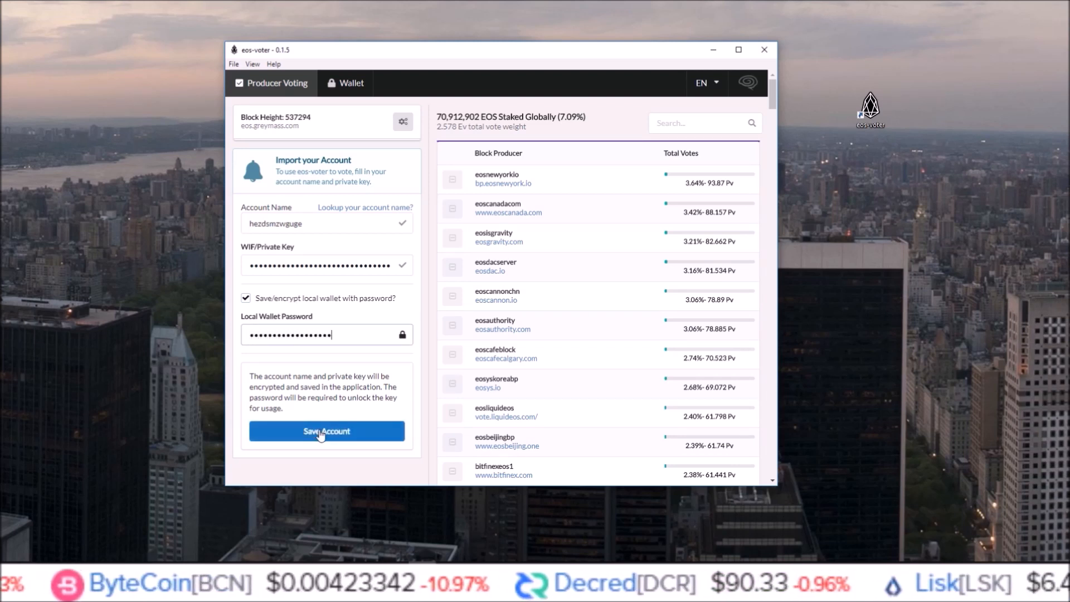
{"action": "left_click", "coordinate": [326, 431]}
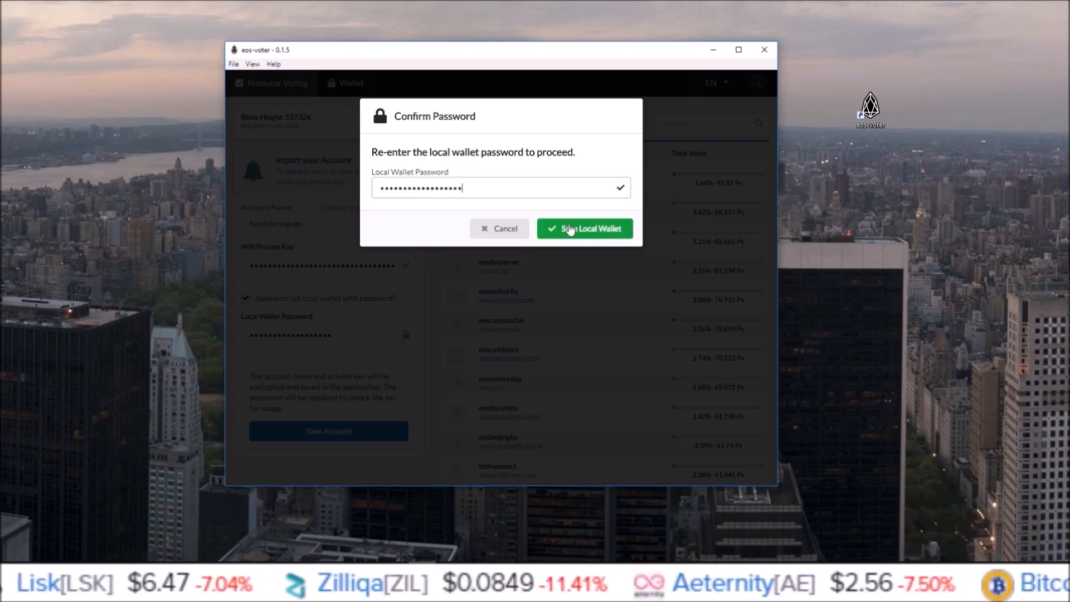
Save the password-protected local wallet, then accept the EOS Governance Constitution.
{"action": "left_click", "coordinate": [583, 228]}
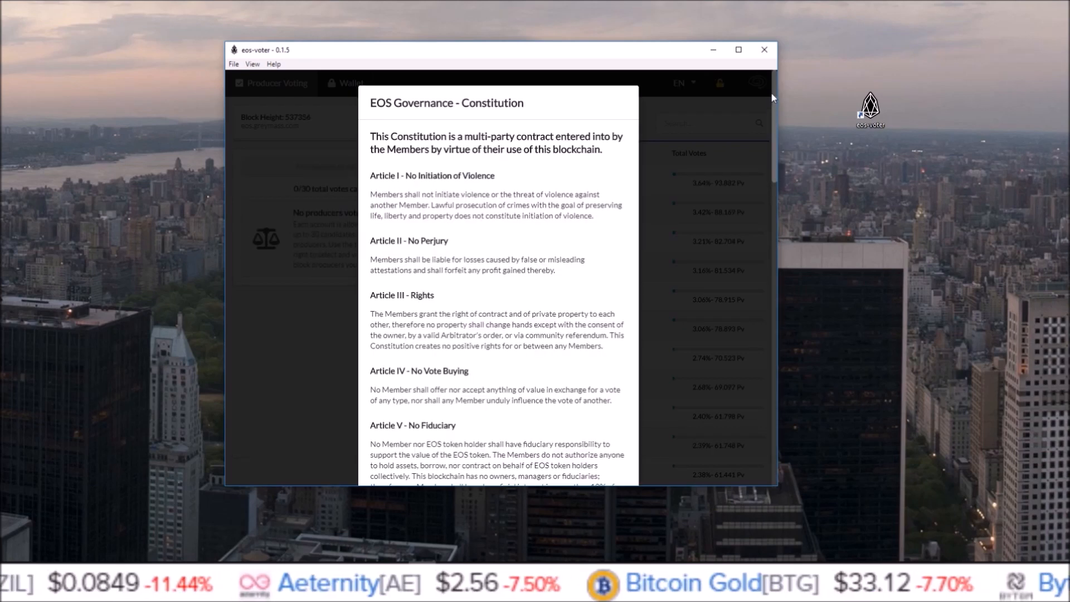
{"action": "scroll", "scroll_direction": "down", "scroll_amount": 3}
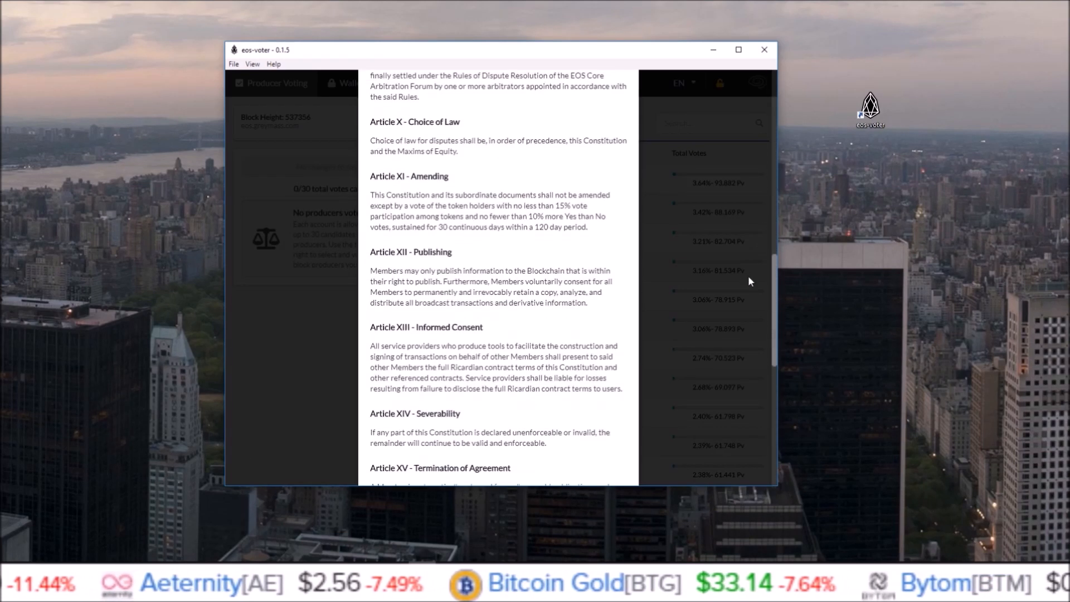
{"action": "scroll", "scroll_direction": "down", "scroll_amount": 3}
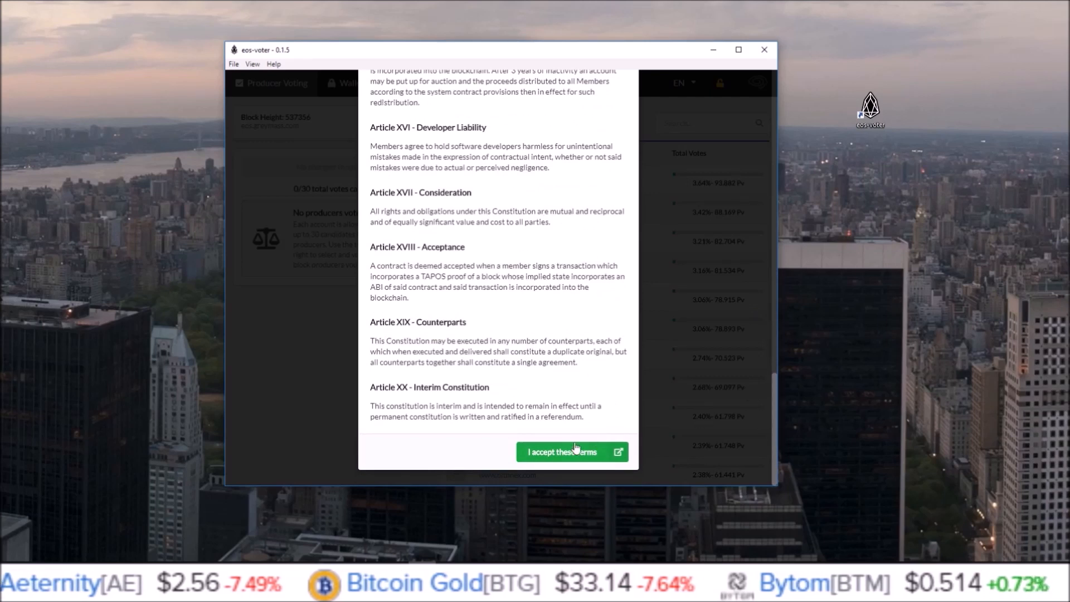
{"action": "left_click", "coordinate": [561, 452]}
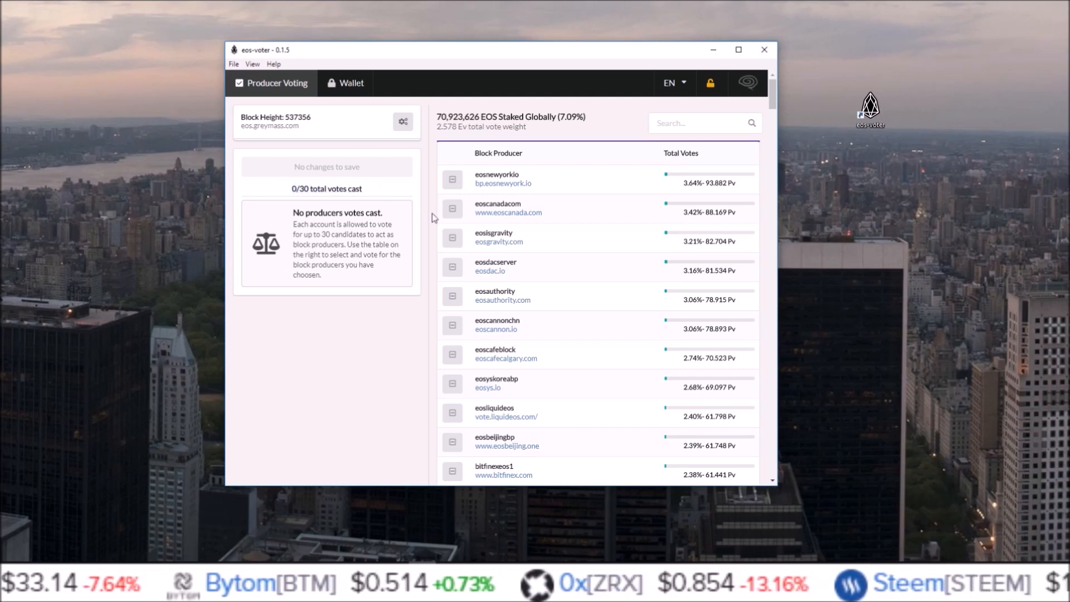
Select eosnewyorkio, eoscanadacom, eosisgravity, eosdacserver, eosauthority and teamgreymass, then submit for confirmation.
{"action": "left_click", "coordinate": [452, 179]}
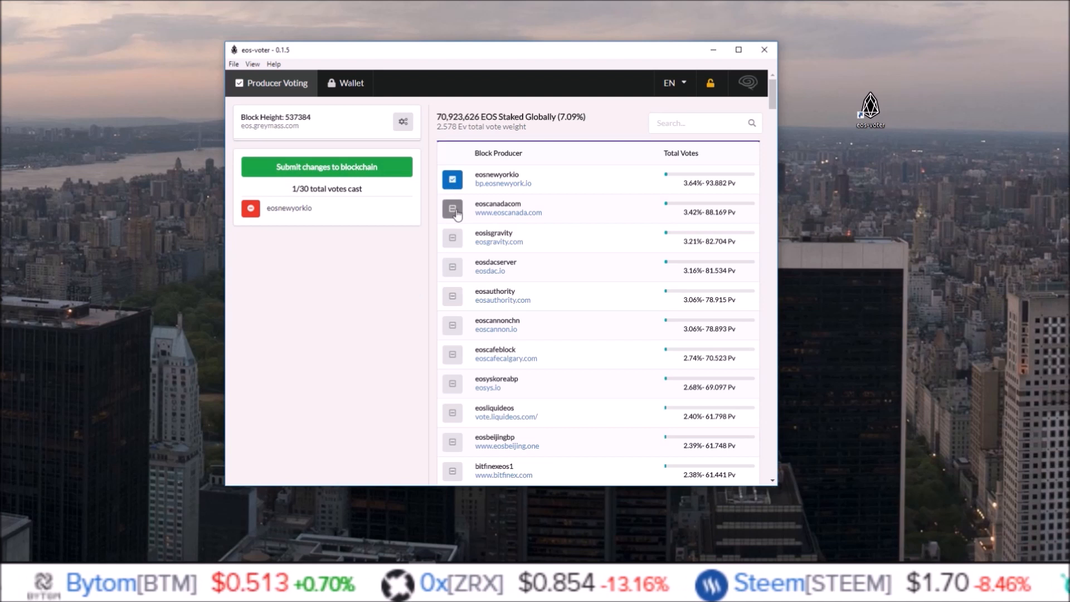
{"action": "left_click", "coordinate": [452, 208]}
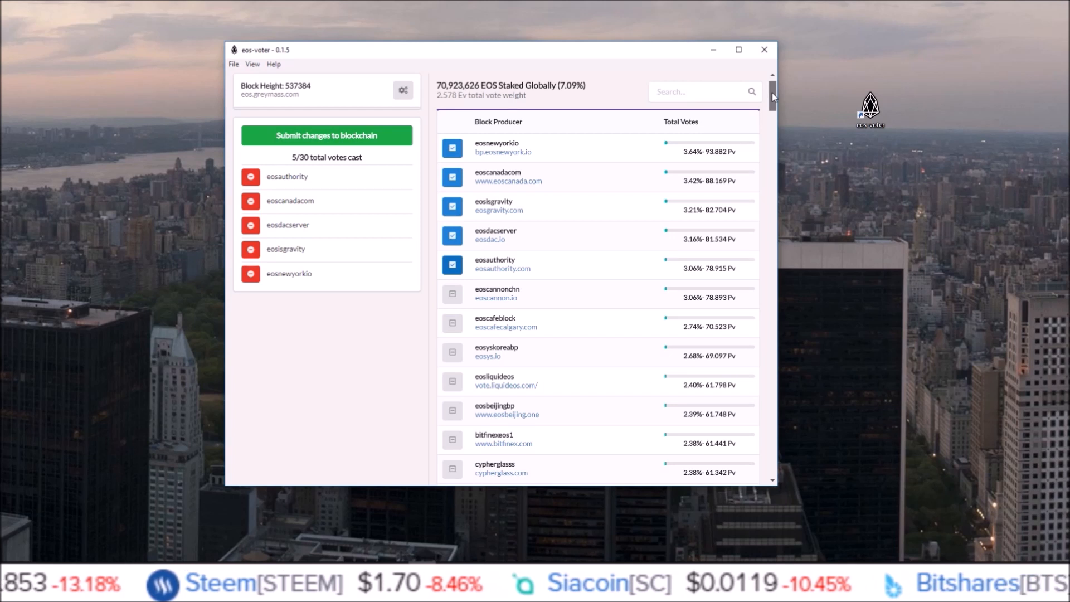
{"action": "scroll", "scroll_direction": "down", "scroll_amount": 3}
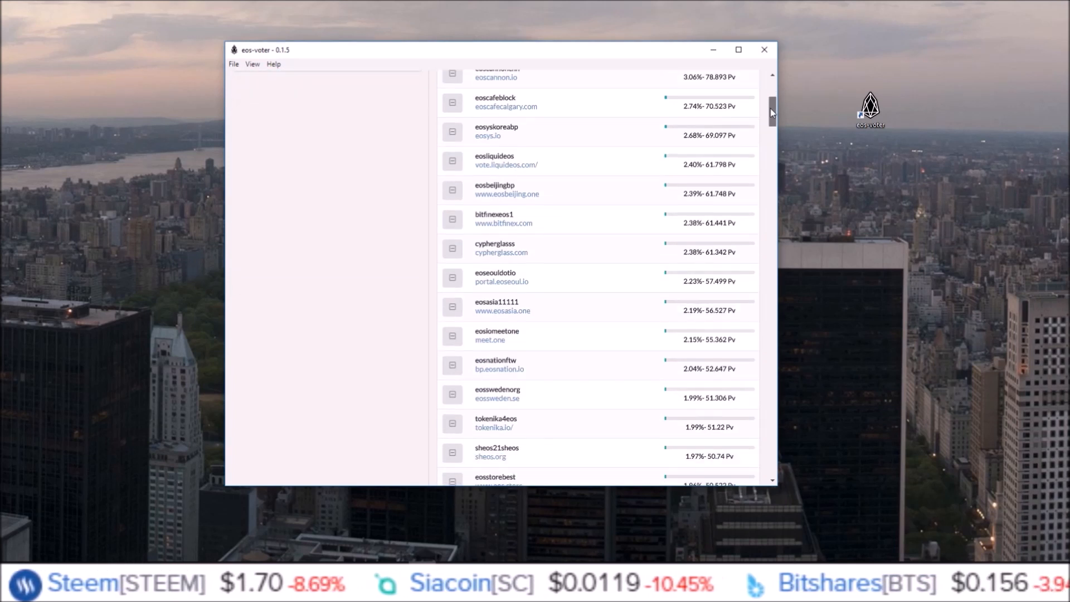
{"action": "scroll", "scroll_direction": "down", "scroll_amount": 3}
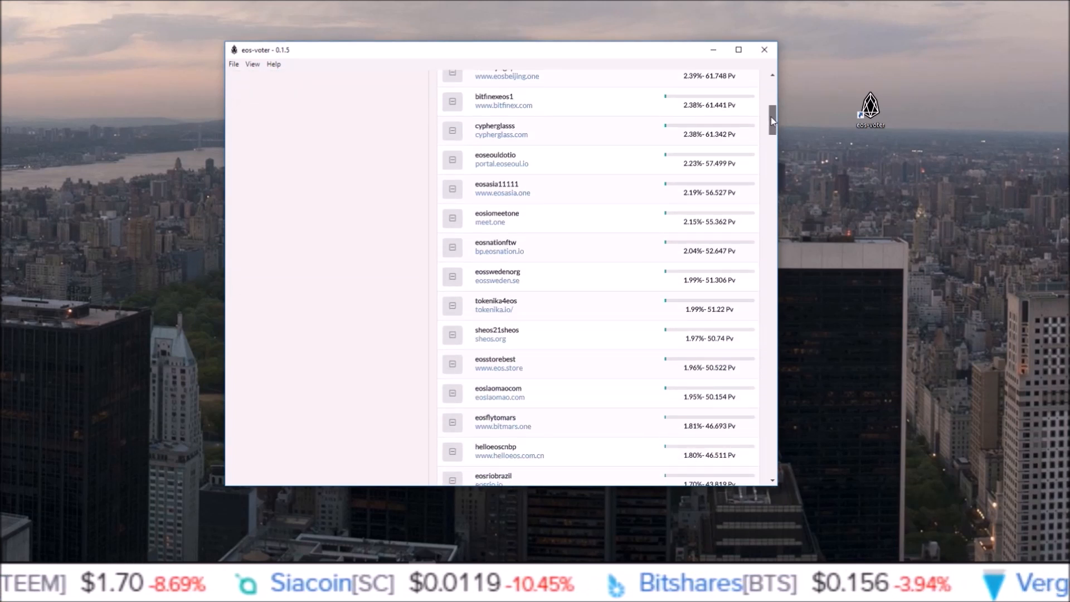
{"action": "scroll", "scroll_direction": "down", "scroll_amount": 3}
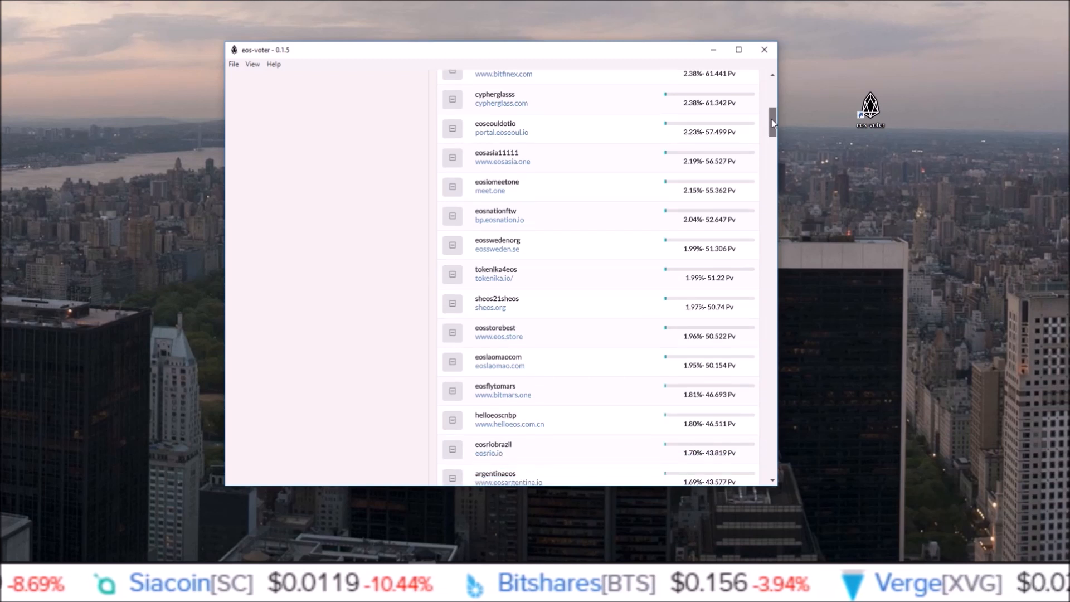
{"action": "scroll", "scroll_direction": "down", "scroll_amount": 3}
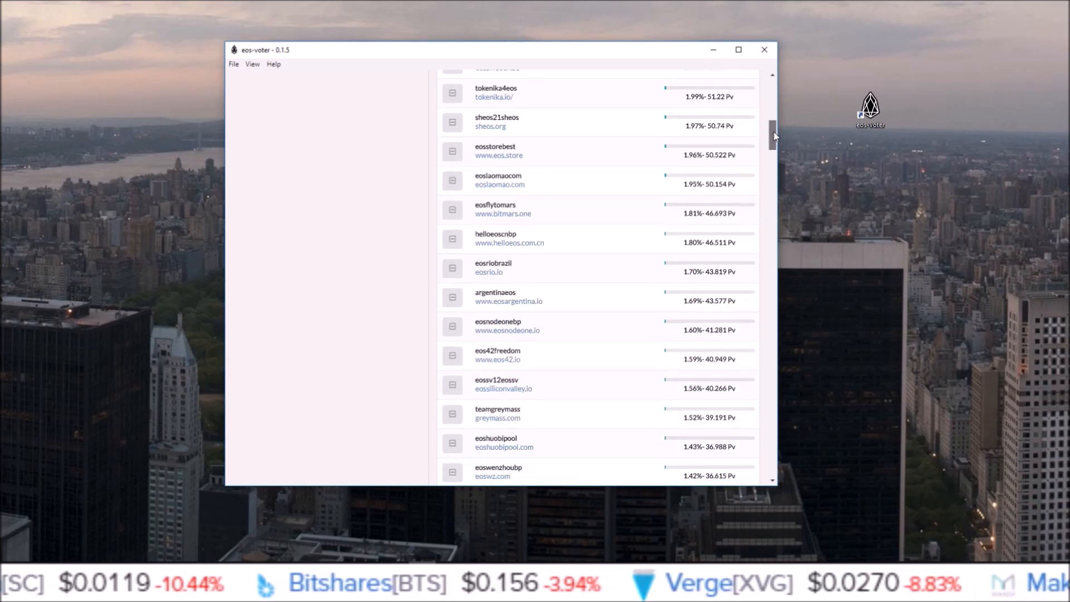
{"action": "scroll", "scroll_direction": "down", "scroll_amount": 3}
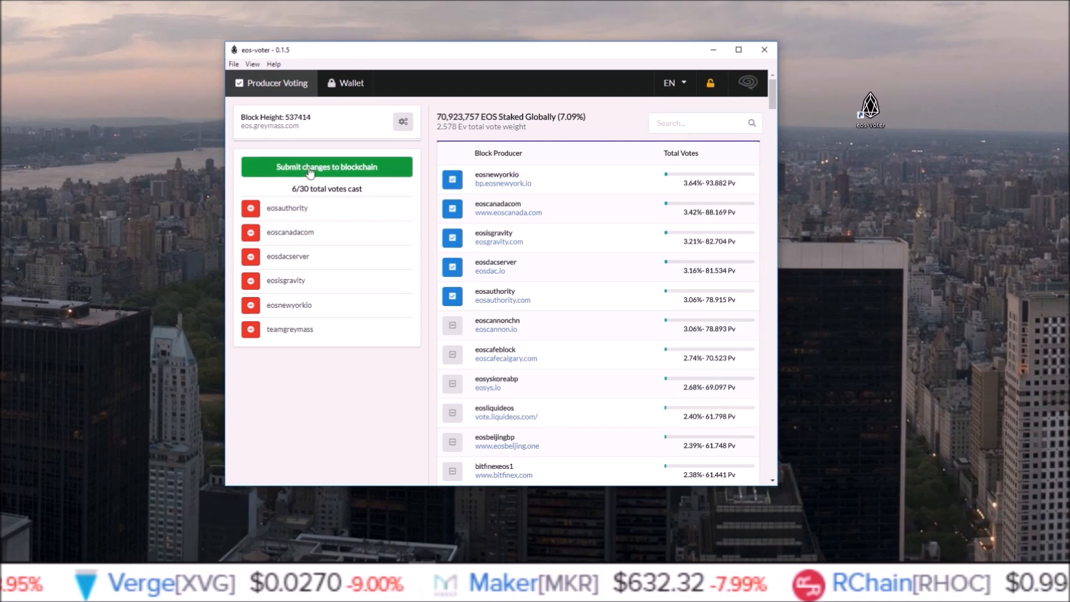
{"action": "left_click", "coordinate": [326, 166]}
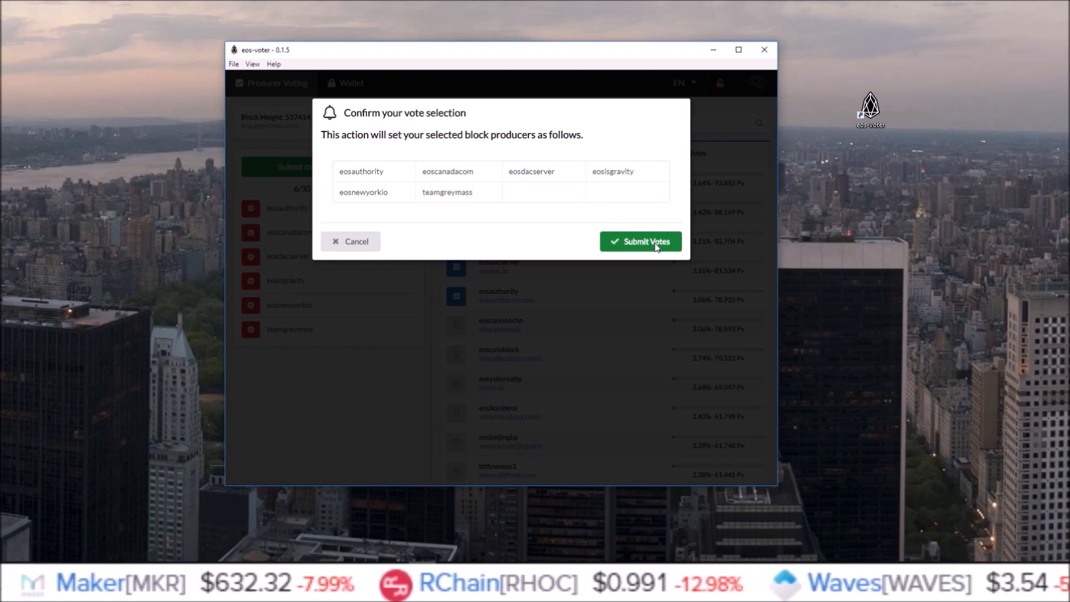
Confirm the six producer votes in the vote selection dialog.
{"action": "left_click", "coordinate": [639, 242]}
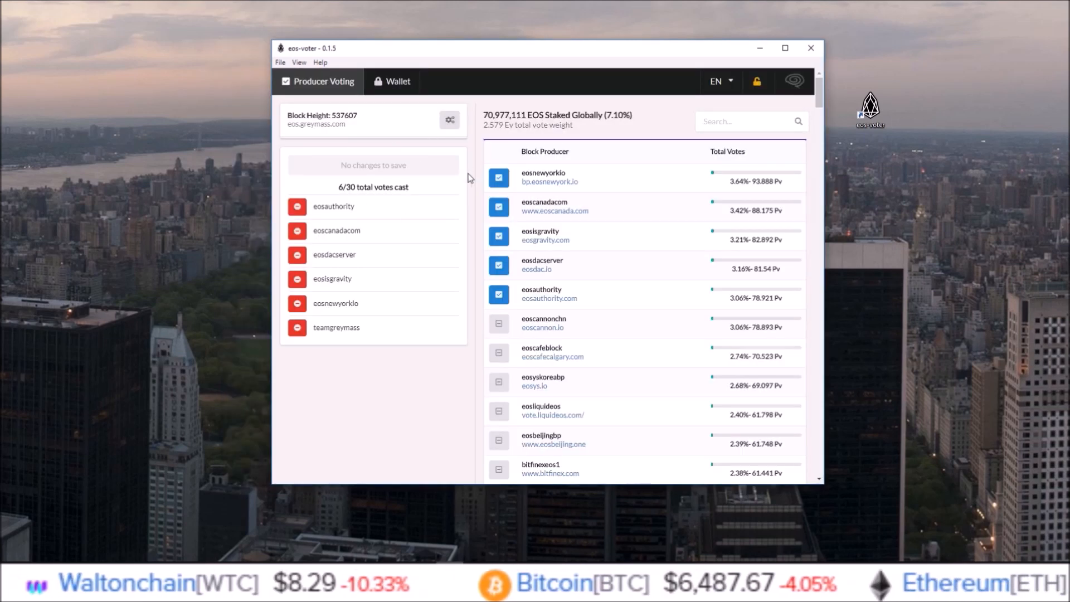
{"action": "mouse_move", "coordinate": [339, 203]}
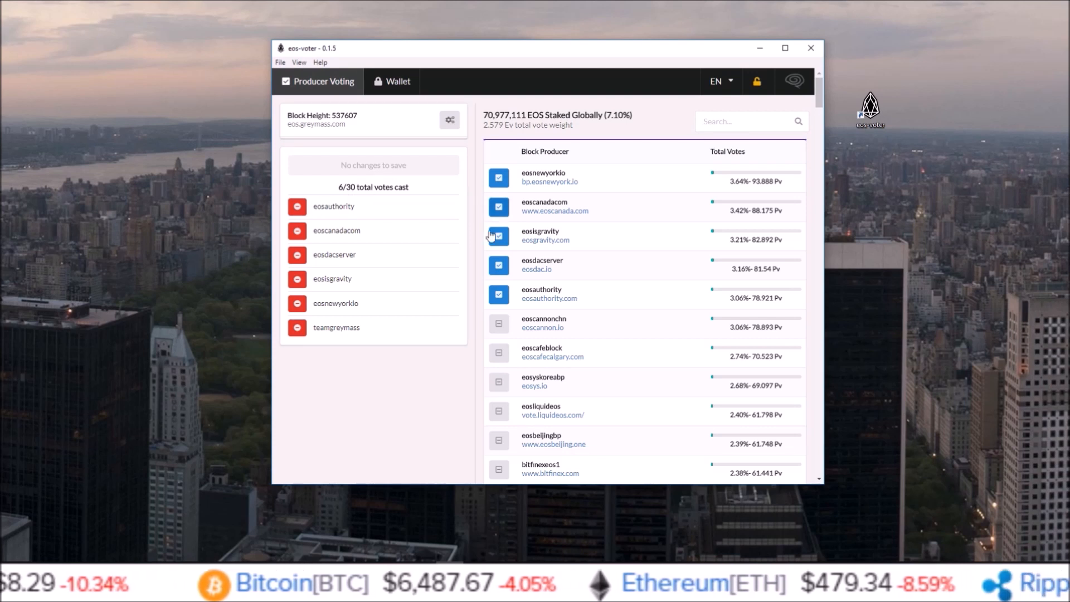
{"action": "mouse_move", "coordinate": [507, 289]}
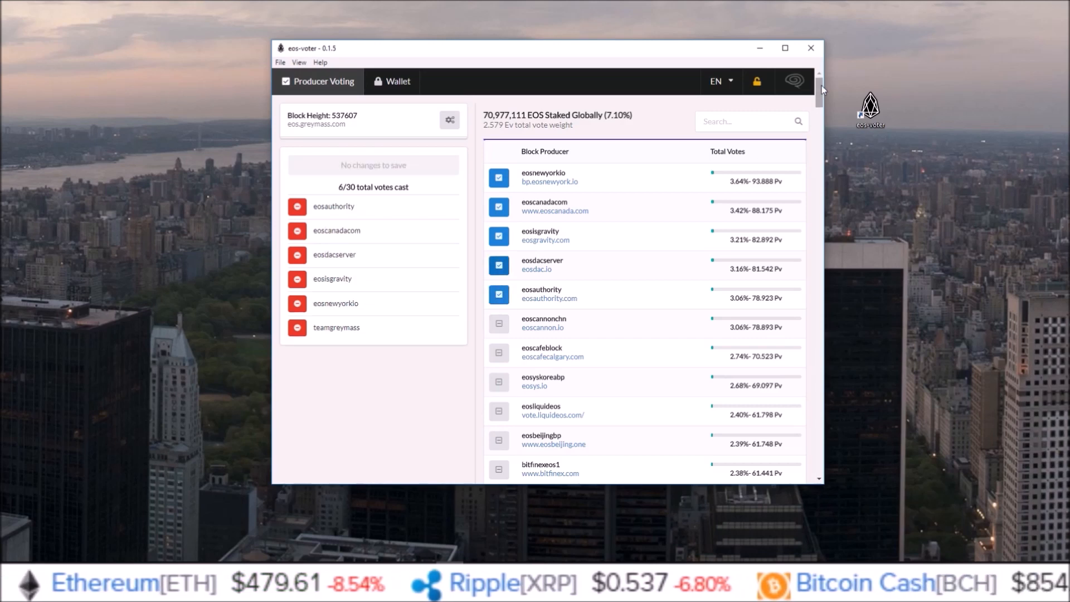
Tick eosiomeetone and confirm submitting the seven producer votes, reaching 7/30 votes cast.
{"action": "scroll", "scroll_direction": "down", "scroll_amount": 3}
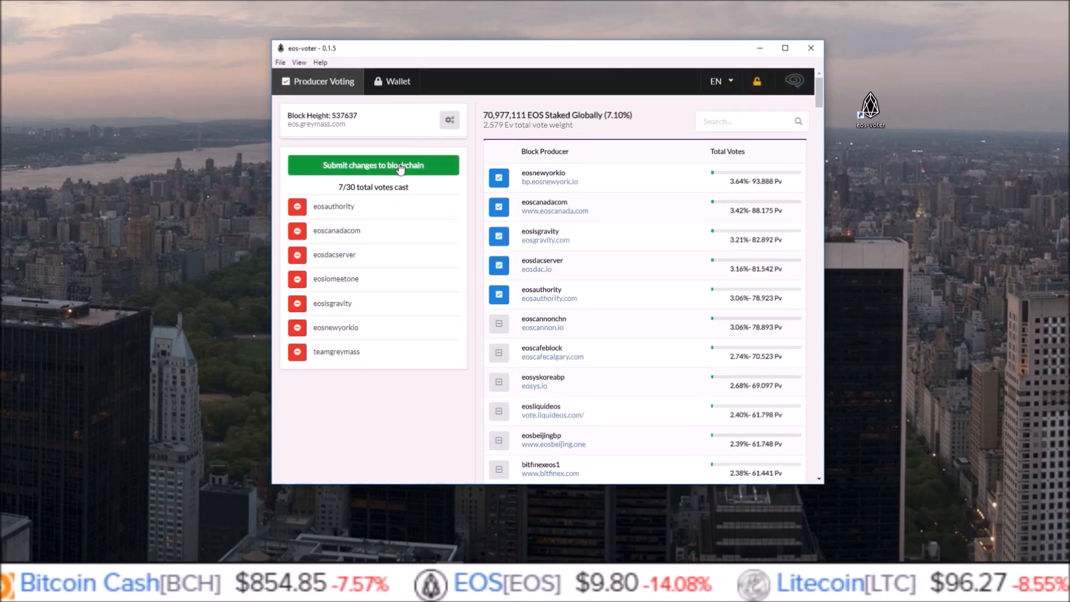
{"action": "mouse_move", "coordinate": [436, 91]}
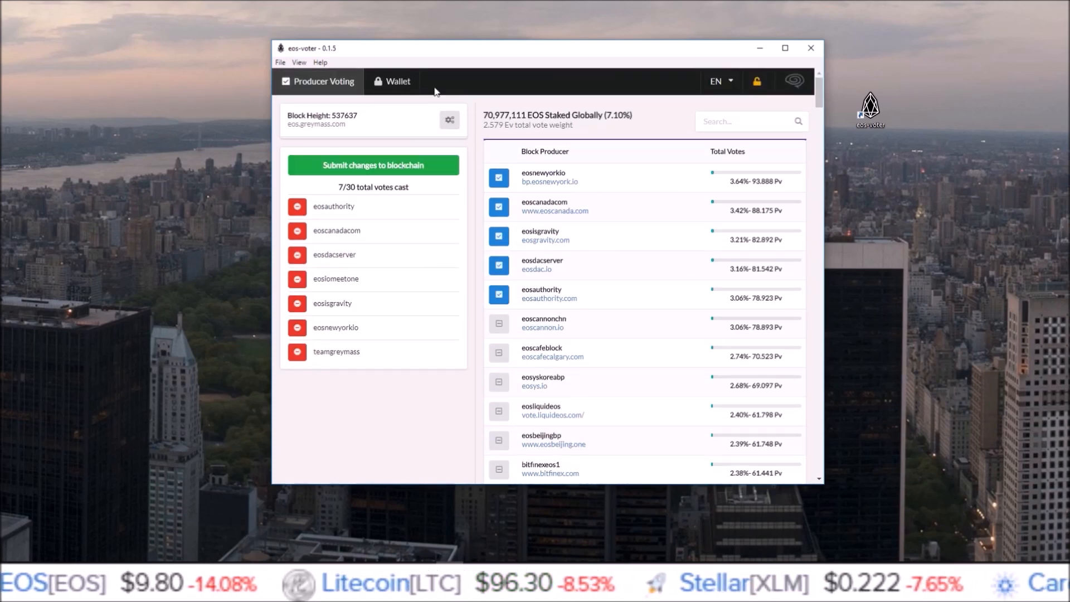
{"action": "left_click", "coordinate": [372, 164]}
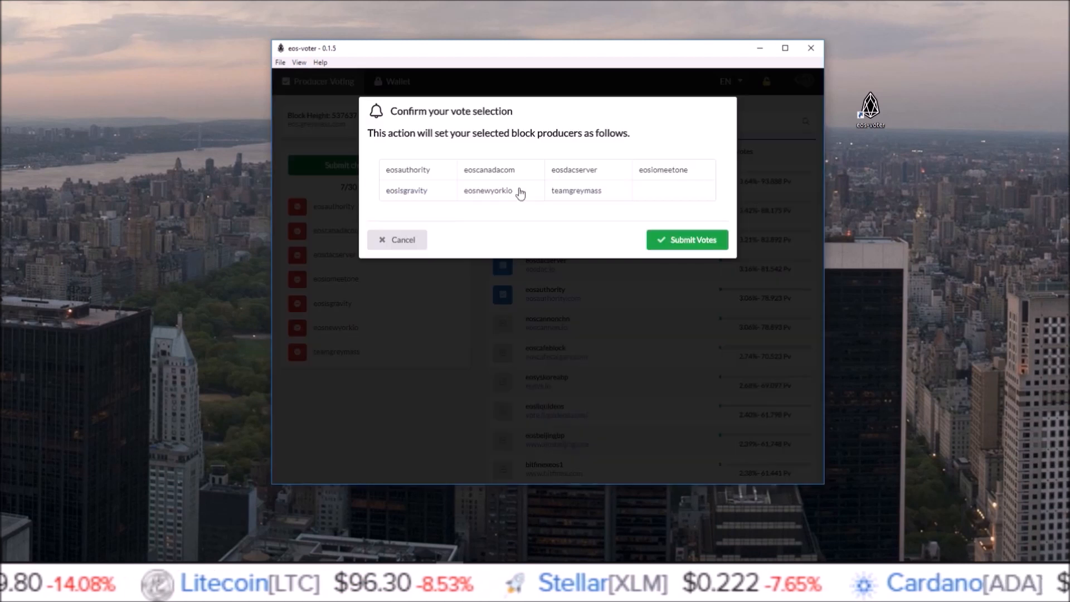
{"action": "left_click", "coordinate": [687, 240]}
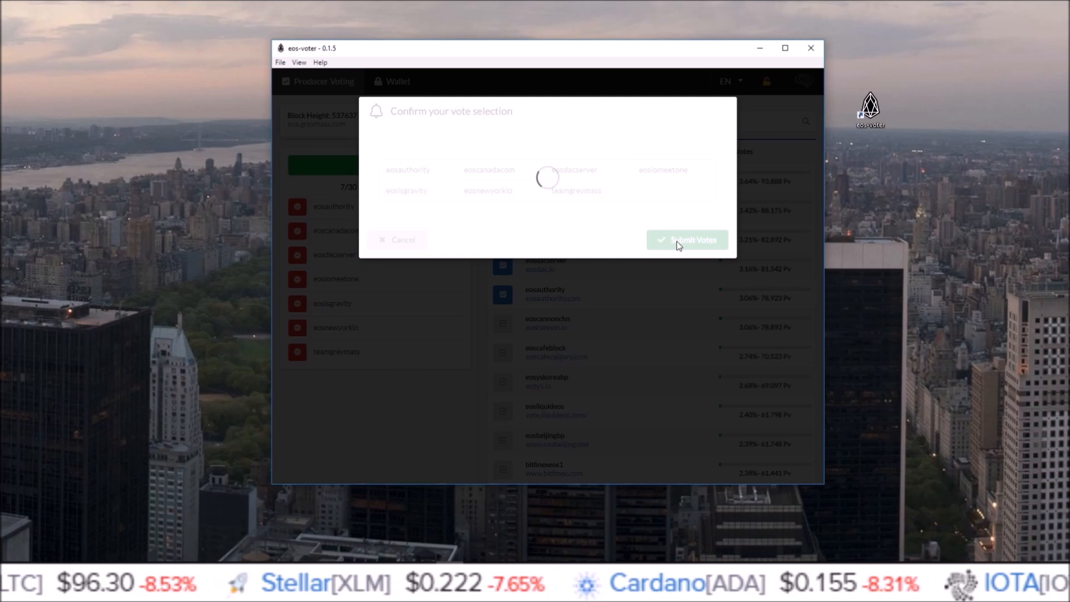
{"action": "left_click", "coordinate": [686, 239]}
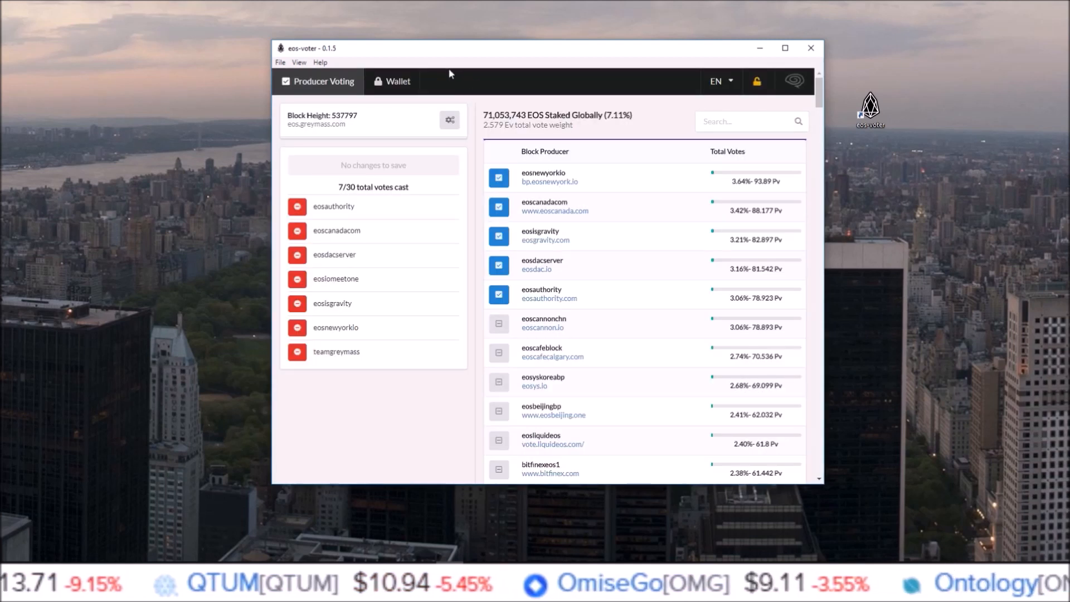
{"action": "mouse_move", "coordinate": [590, 232]}
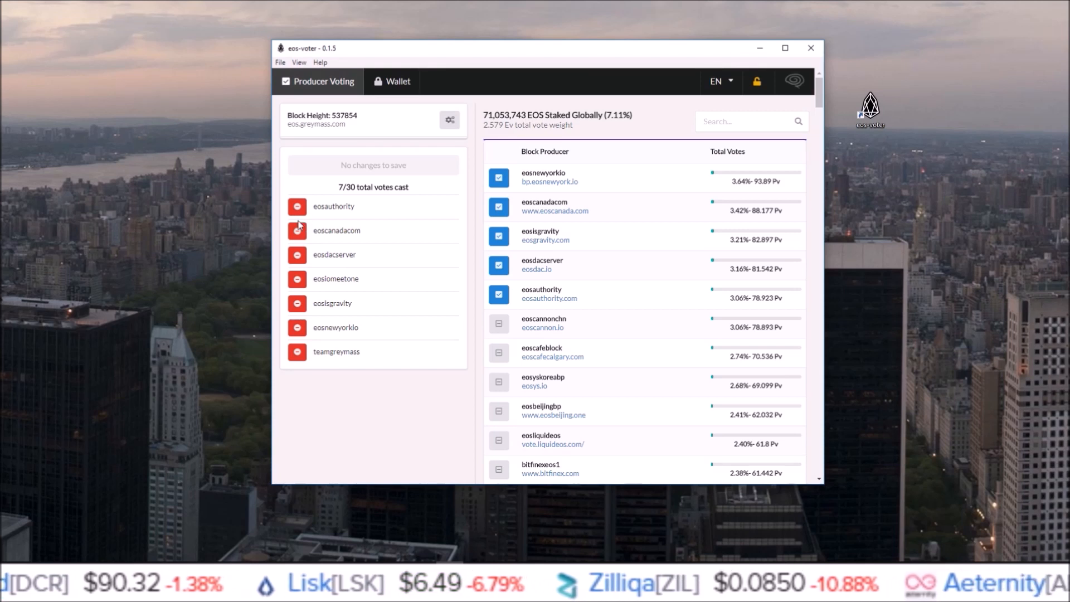
{"action": "mouse_move", "coordinate": [330, 135]}
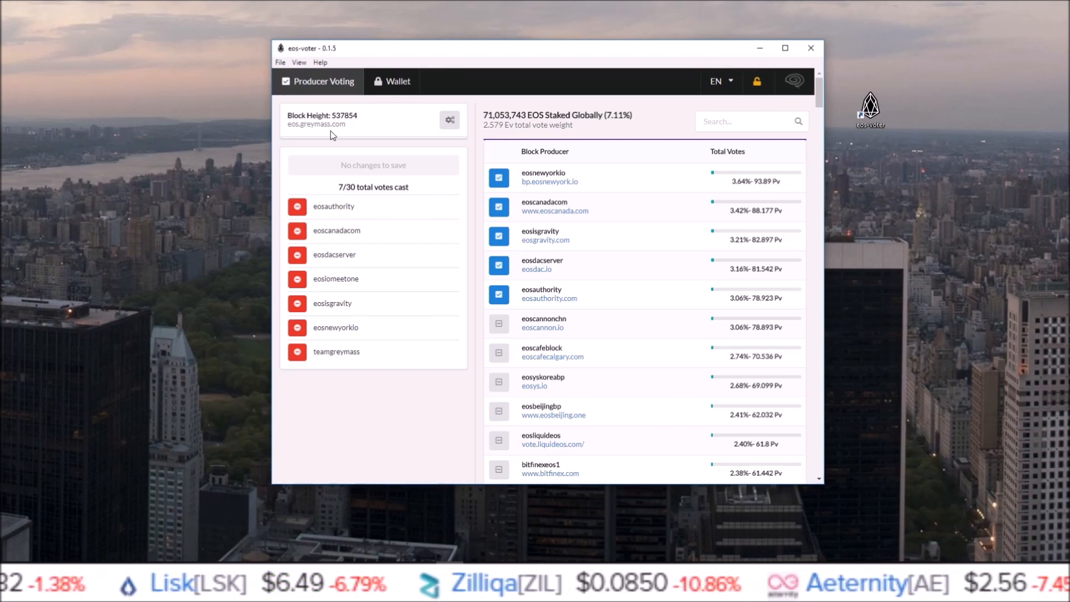